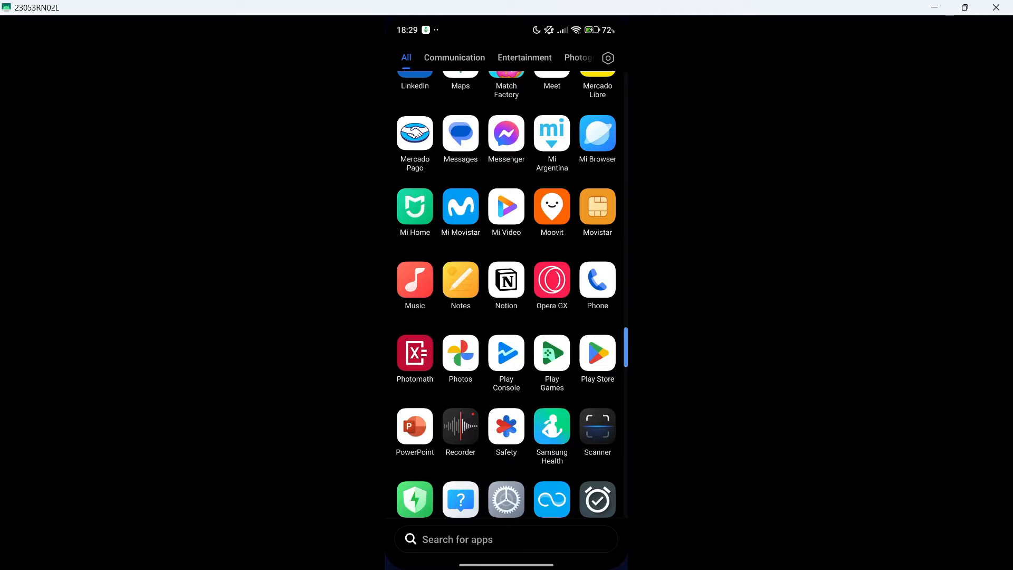
# Search the Play Store for 'godot', install Godot Editor 3 (Early Access), and launch it
pyautogui.write('Pla')
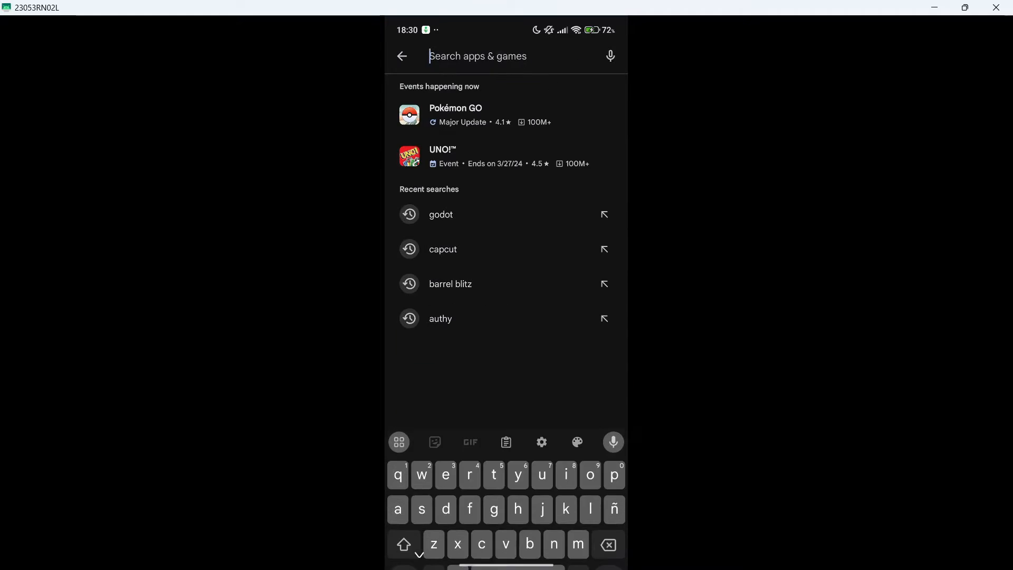
pyautogui.write('godo')
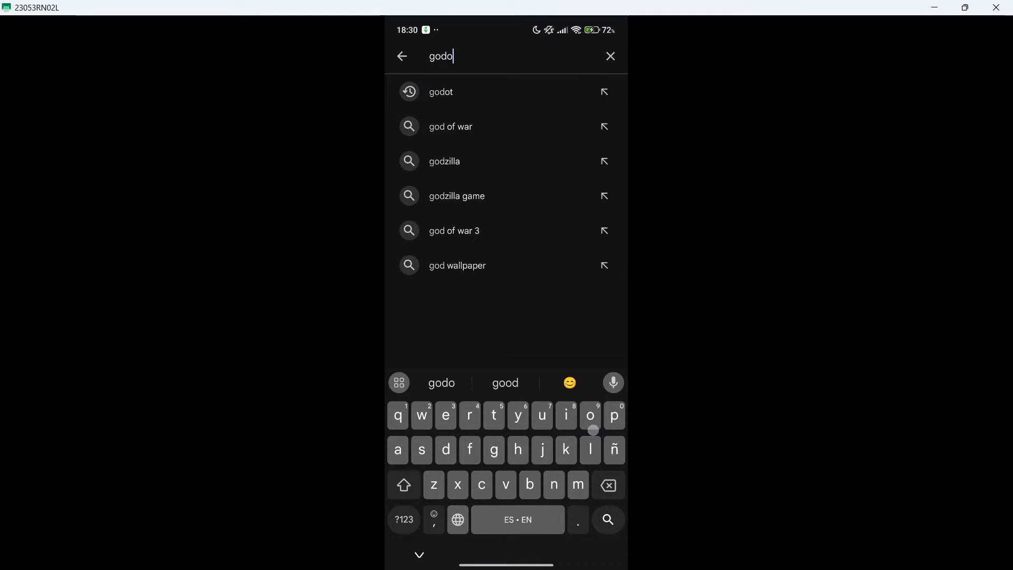
pyautogui.click(441, 92)
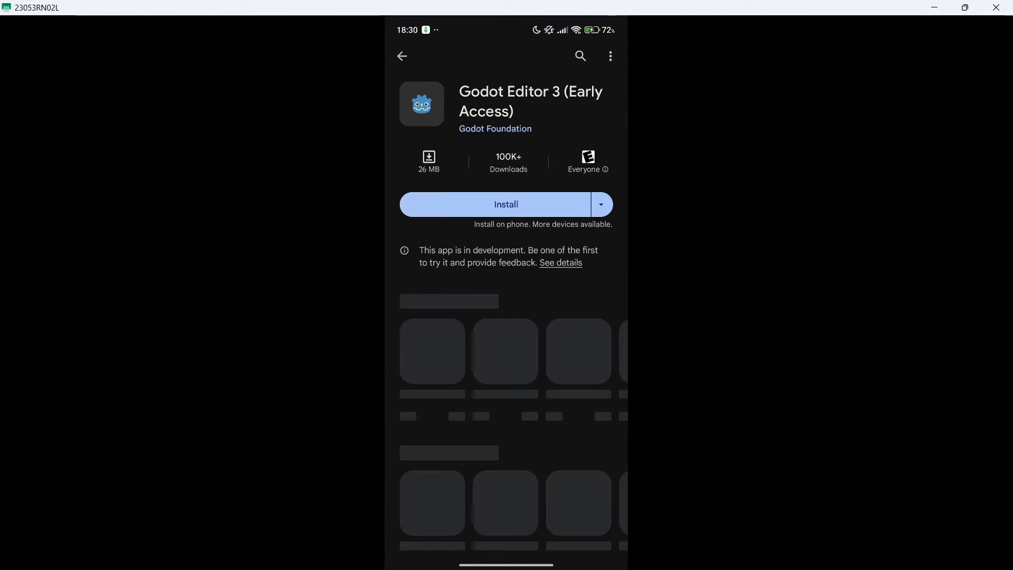
pyautogui.click(506, 204)
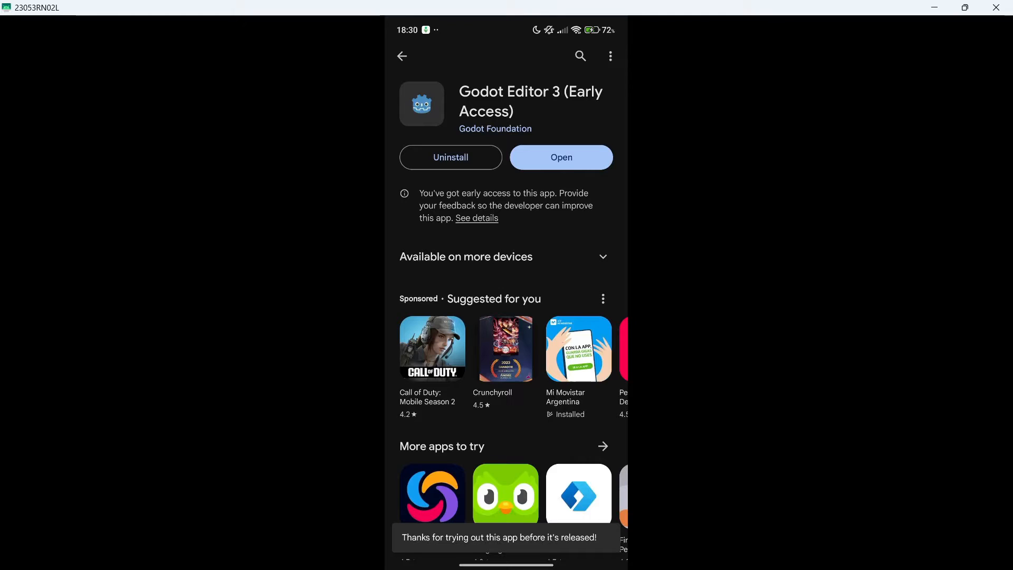
pyautogui.click(561, 157)
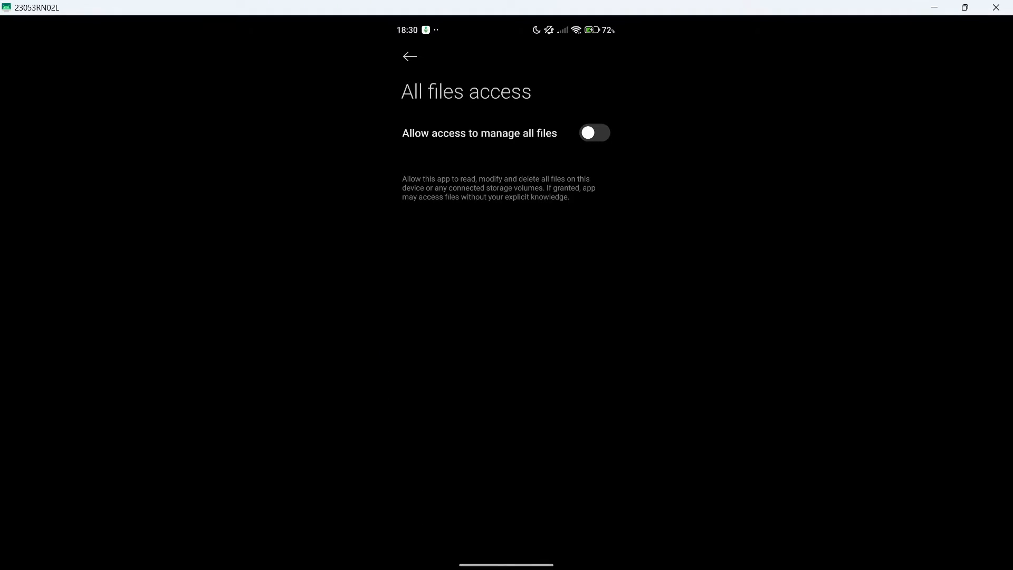
# Allow the Godot editor to manage all files, then return to Godot
pyautogui.click(594, 132)
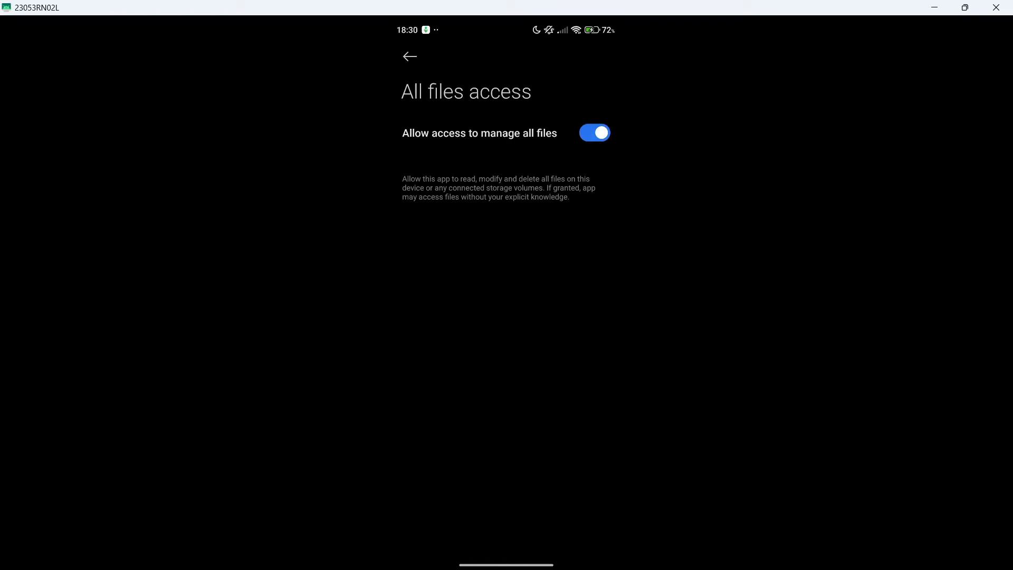
pyautogui.click(409, 58)
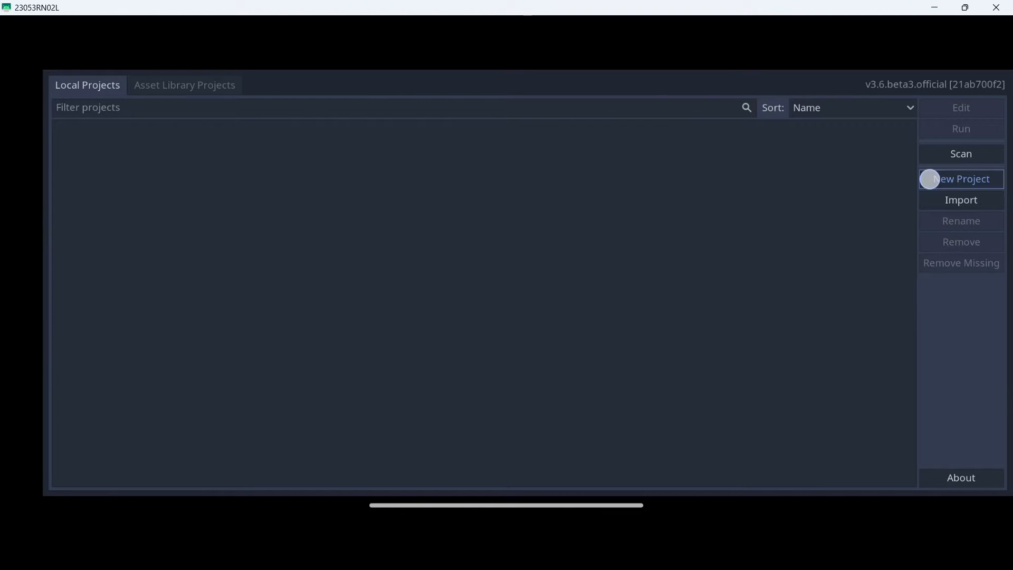
# Create and open a new OpenGL ES 2.0 project named 'Basic Tutorial'
pyautogui.click(960, 178)
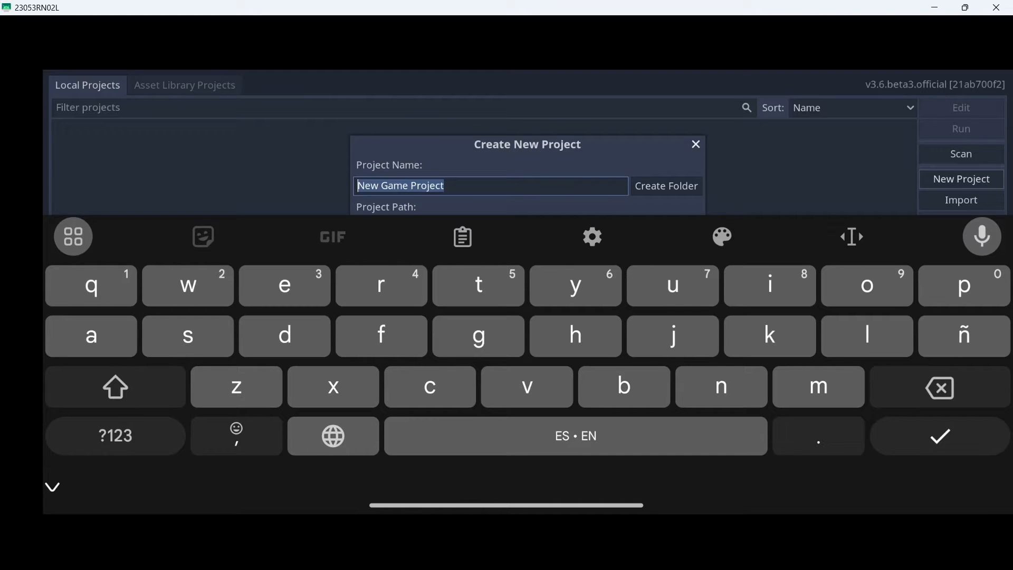
pyautogui.click(114, 387)
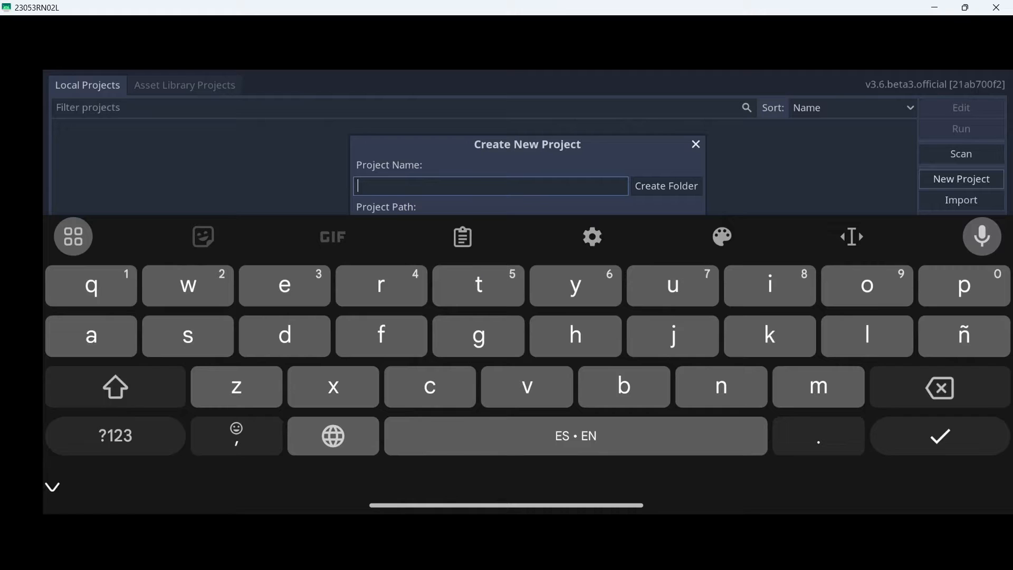
pyautogui.write('Basic')
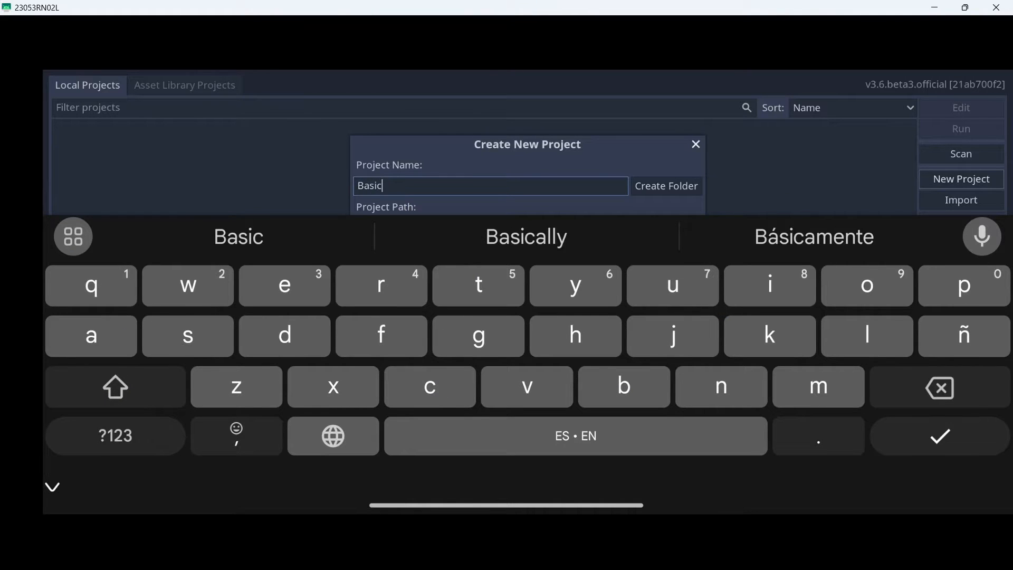
pyautogui.write('Tutorial')
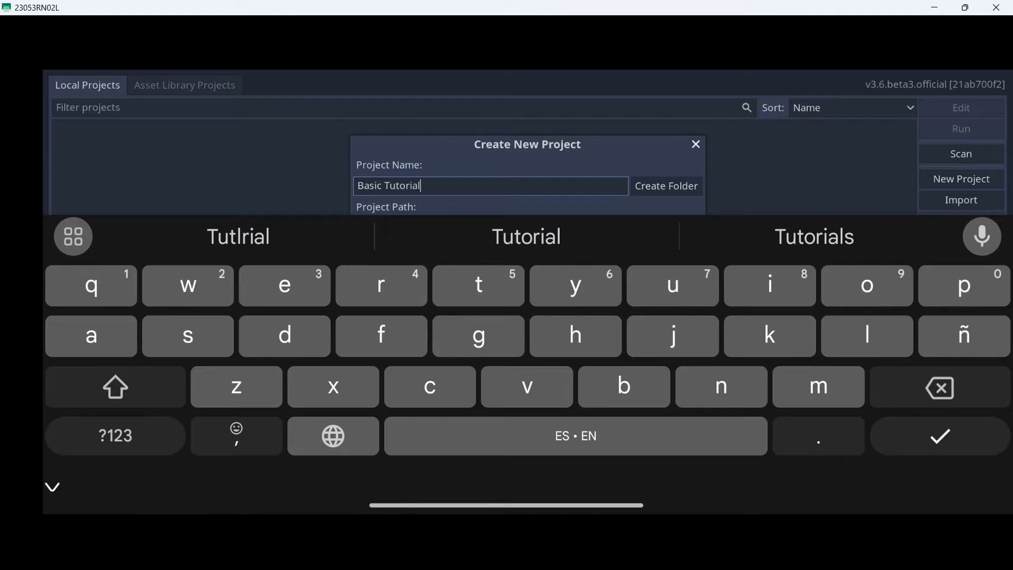
pyautogui.click(939, 436)
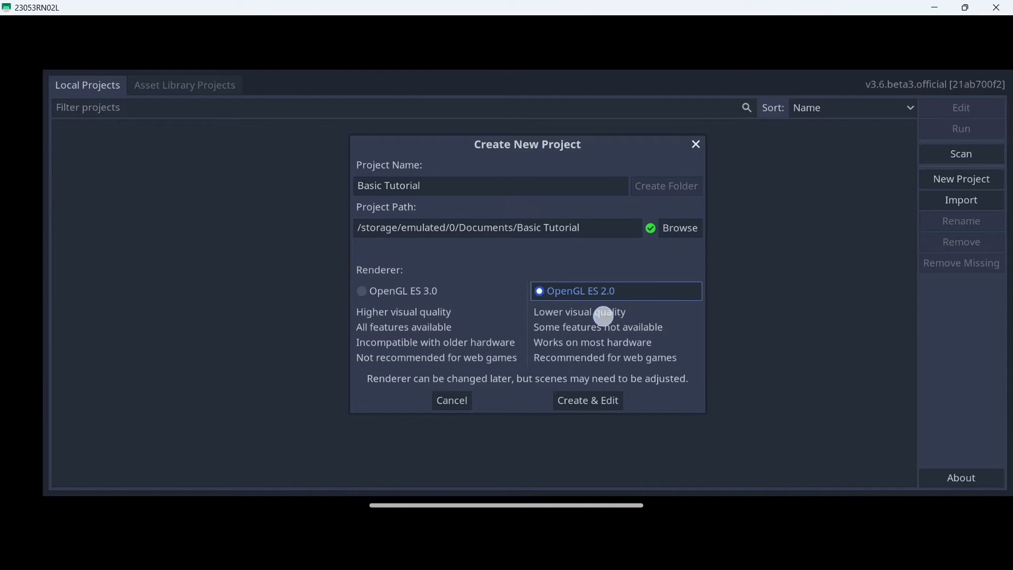
pyautogui.moveTo(602, 317)
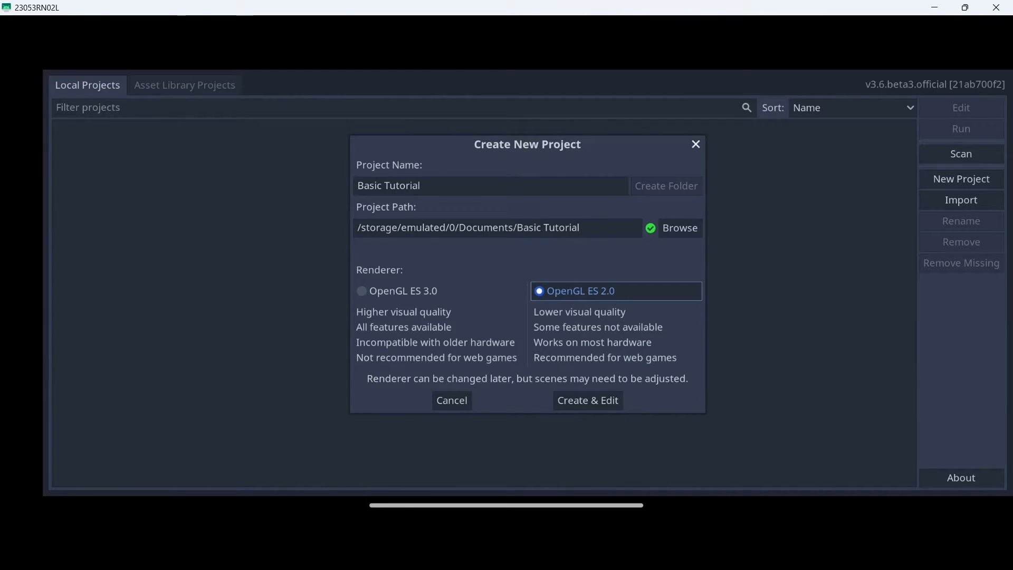
pyautogui.click(588, 400)
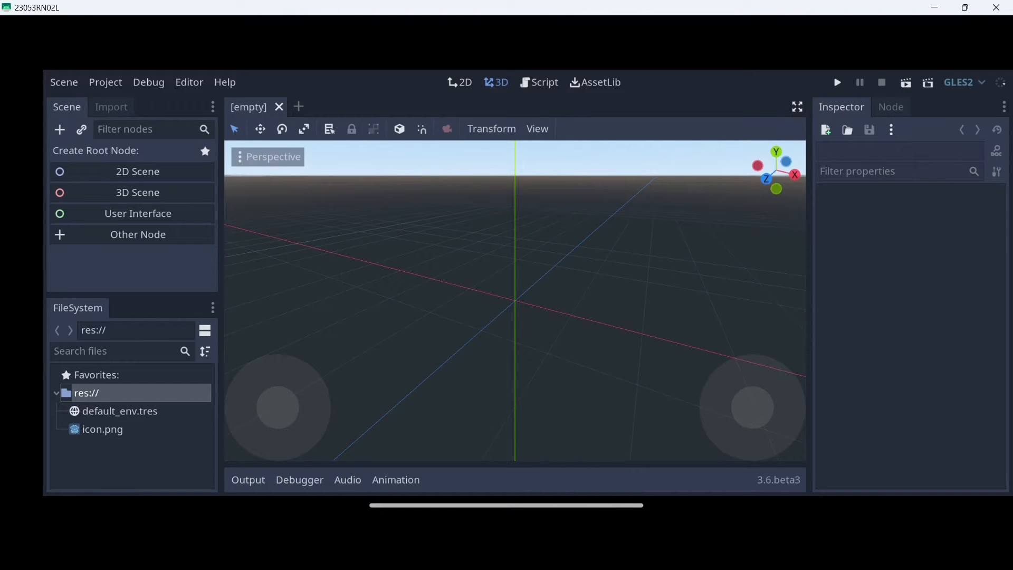
pyautogui.click(837, 82)
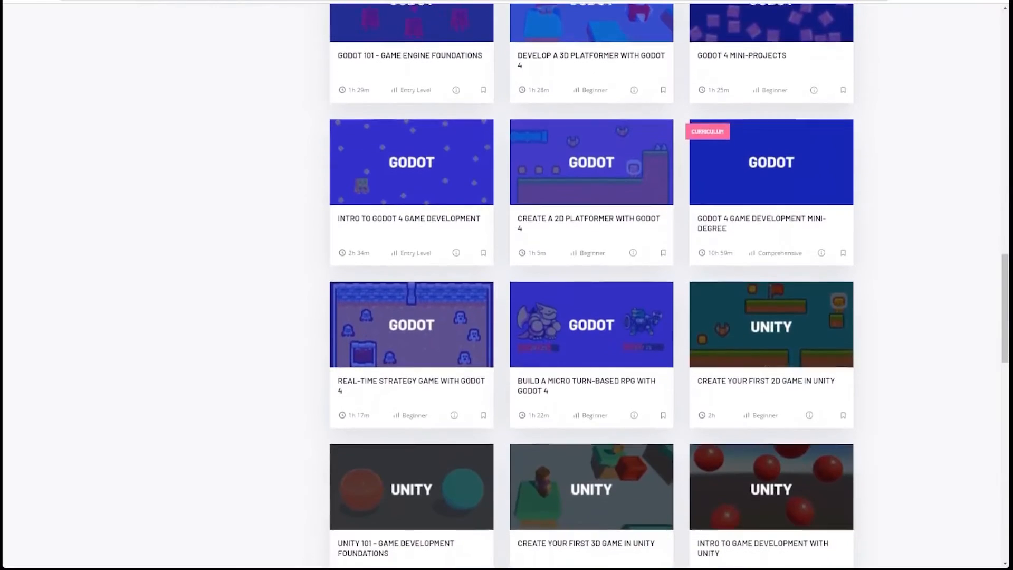
# Scroll through Zenva Academy's Godot, Unity and Unreal course catalog
pyautogui.scroll(-3)
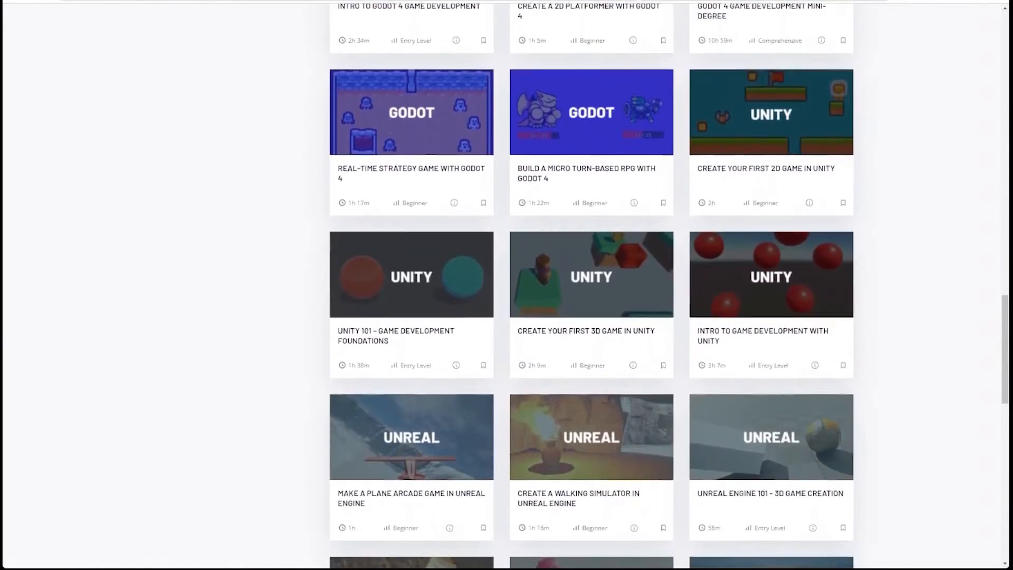
pyautogui.scroll(-3)
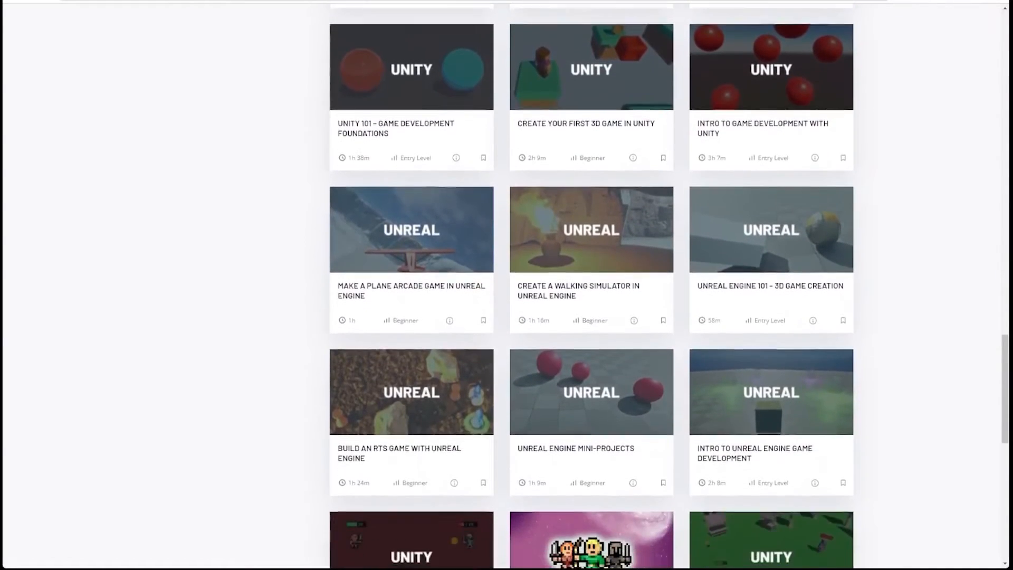
pyautogui.scroll(-3)
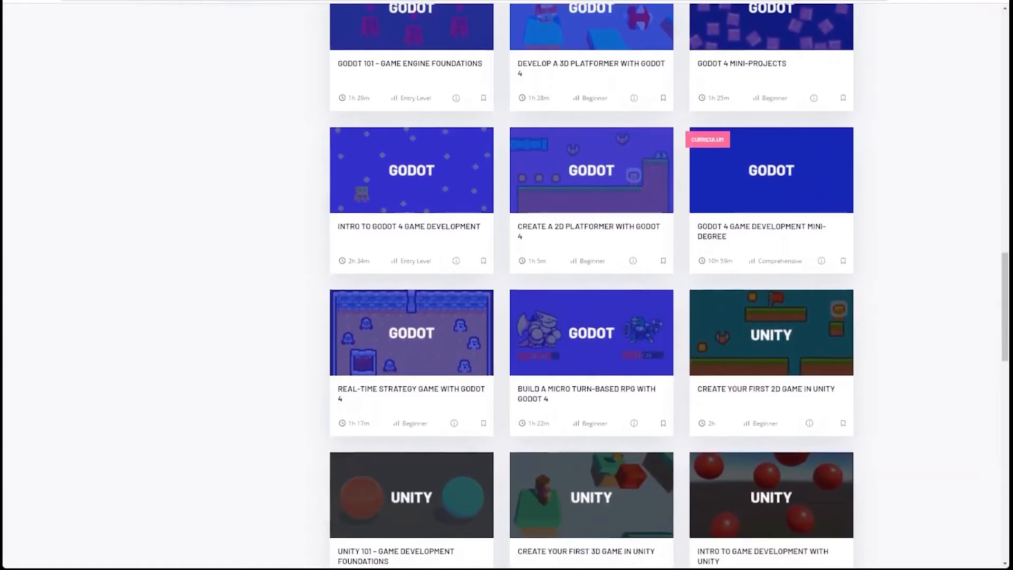
pyautogui.scroll(-3)
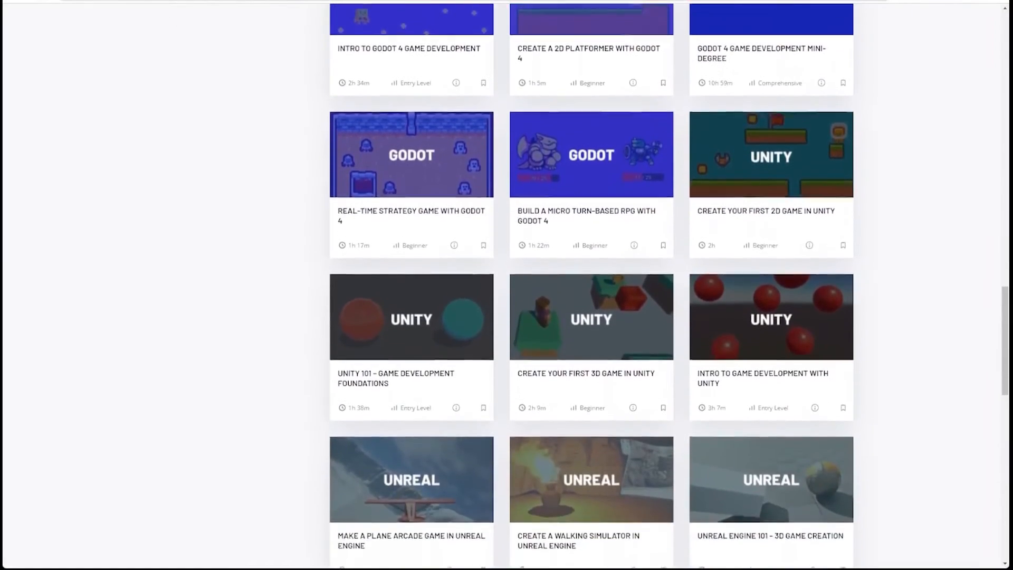
pyautogui.scroll(-3)
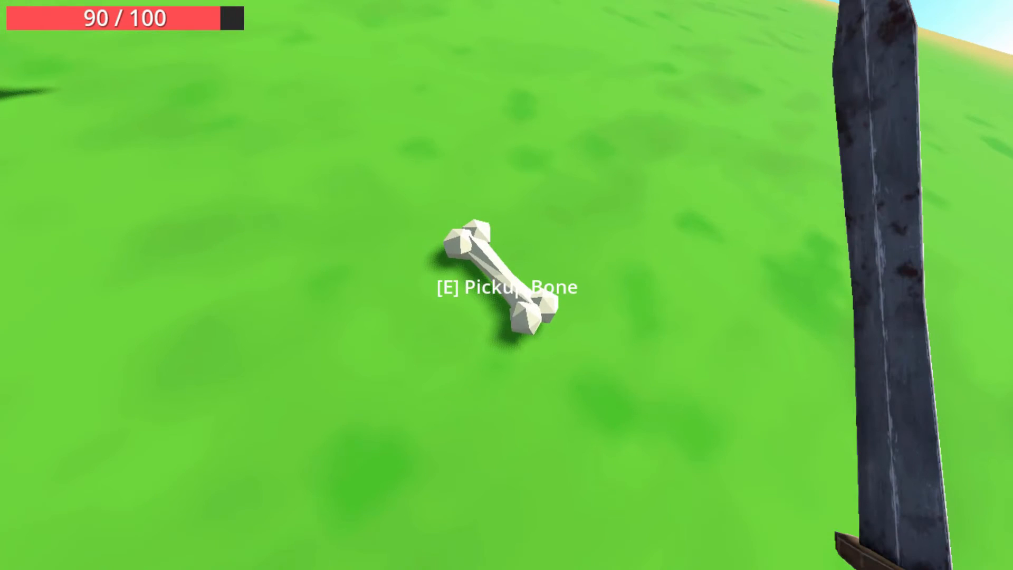
# Return to the Basic Tutorial project and visit the 2D, 3D and Script workspaces
pyautogui.press('e')
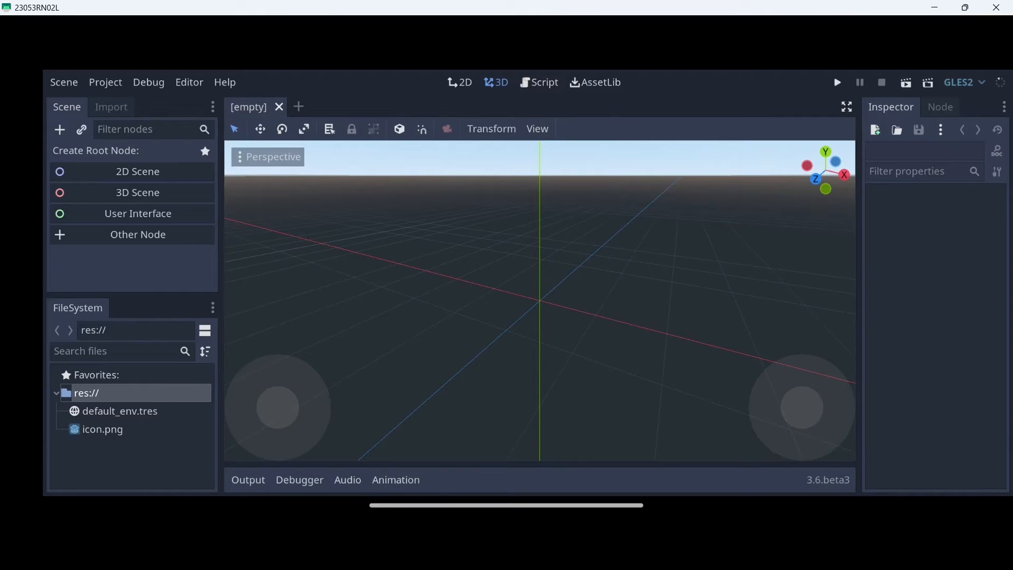
pyautogui.click(148, 130)
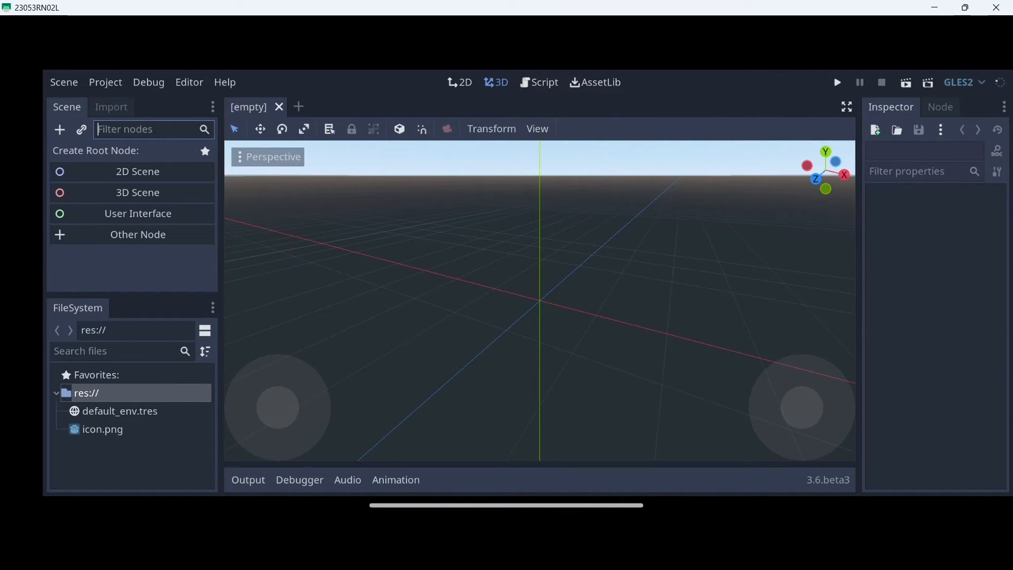
pyautogui.click(459, 82)
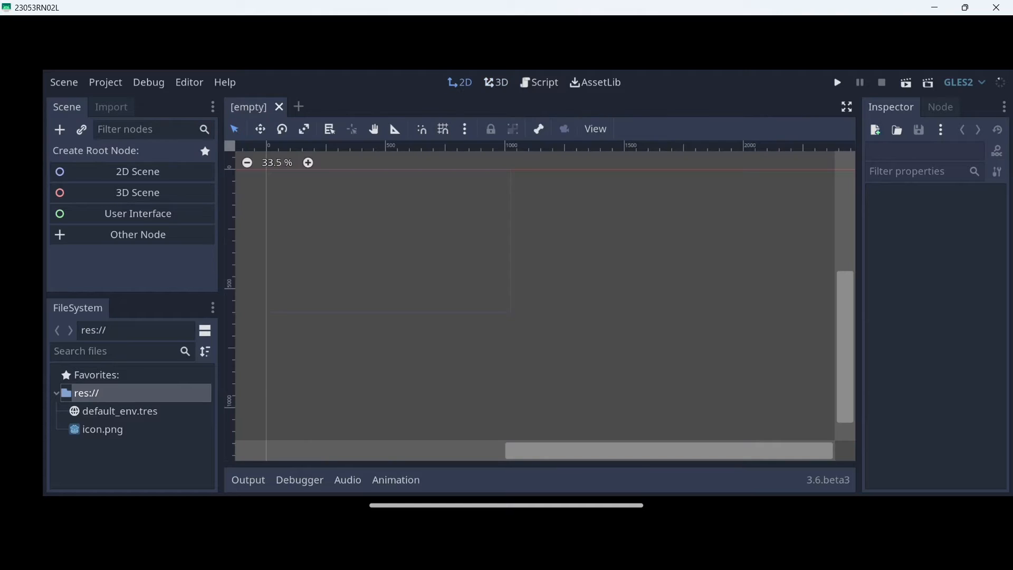
pyautogui.click(499, 82)
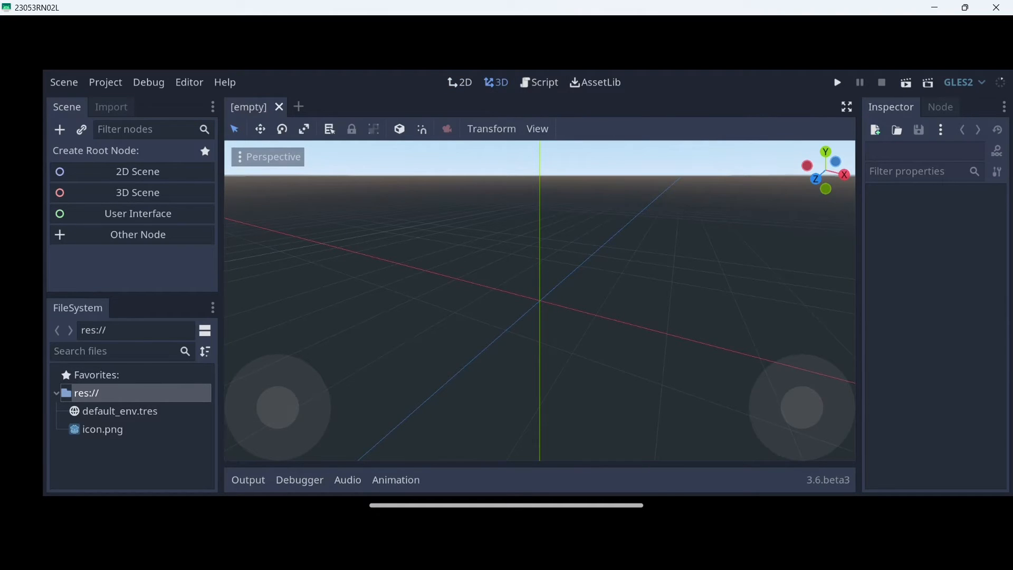
pyautogui.click(538, 82)
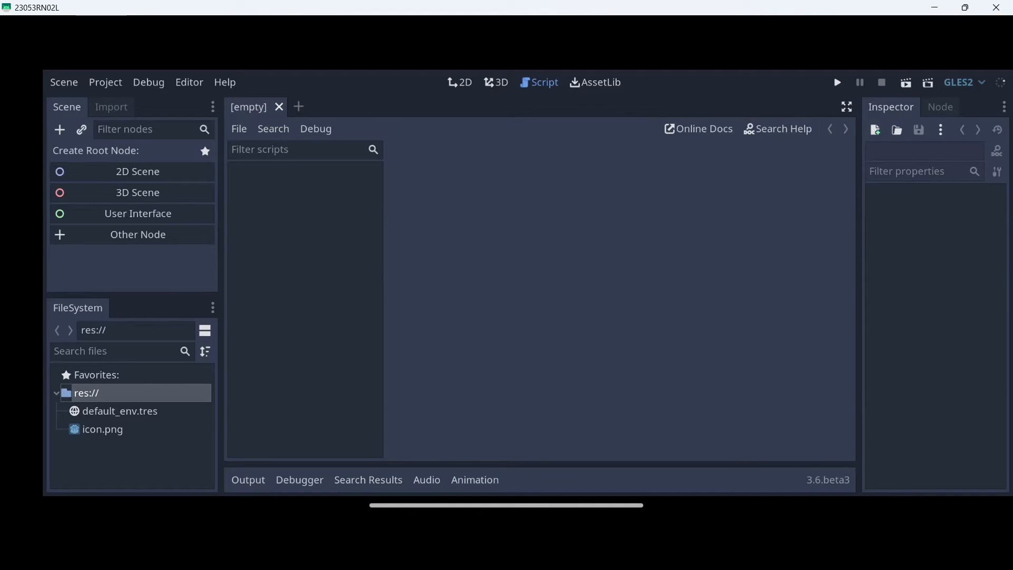
# Switch to the 2D workspace and pan the canvas toward the scene origin
pyautogui.click(453, 82)
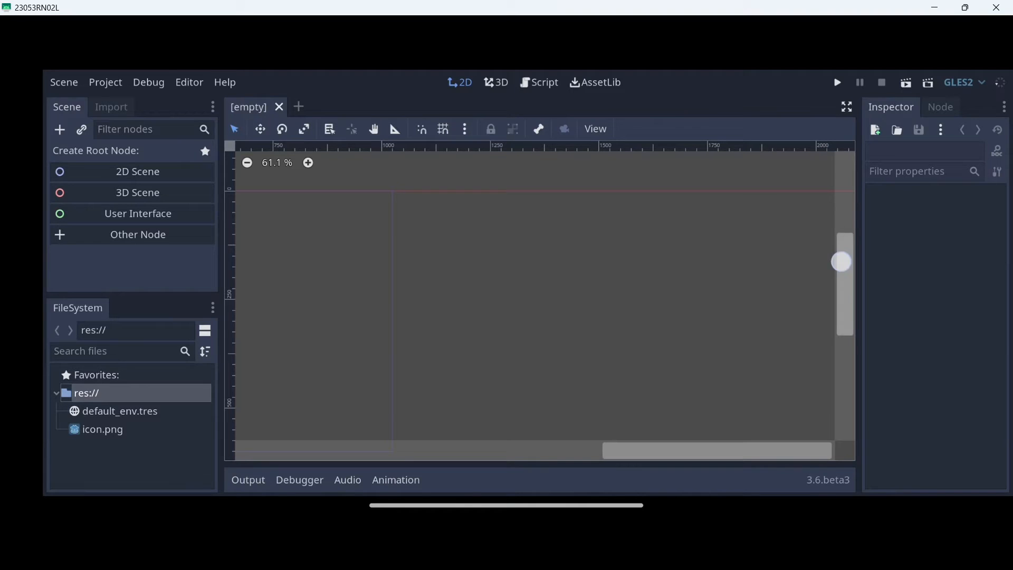
pyautogui.moveTo(717, 450); pyautogui.dragTo(522, 444)
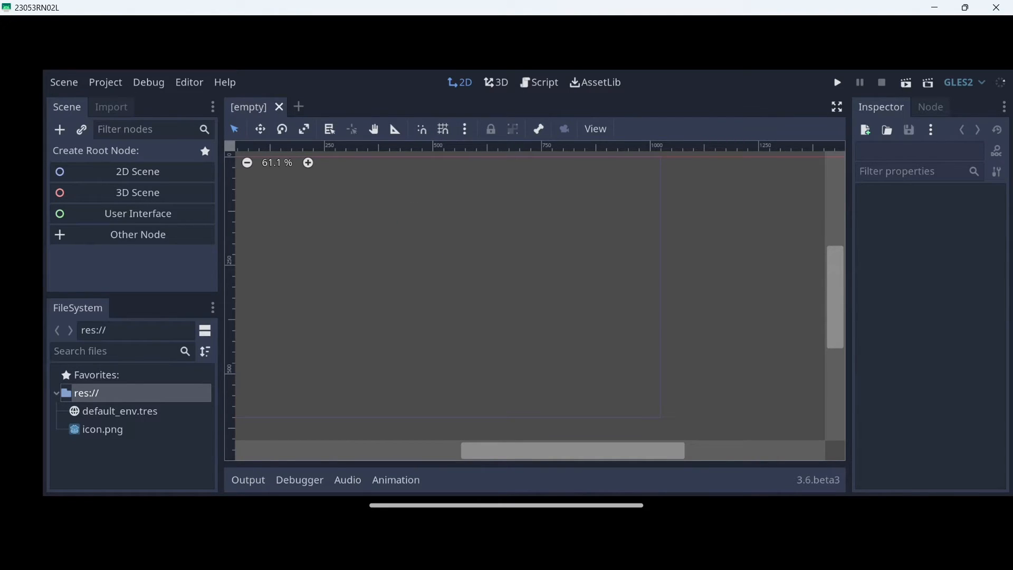
# Make a User Interface Control the scene root and add a Label child
pyautogui.click(138, 213)
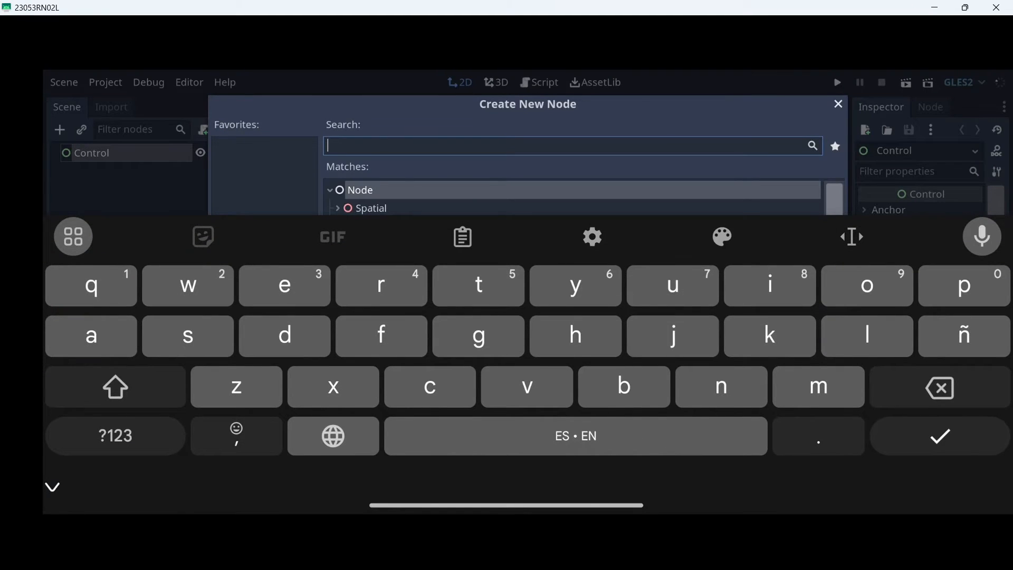
pyautogui.write('la')
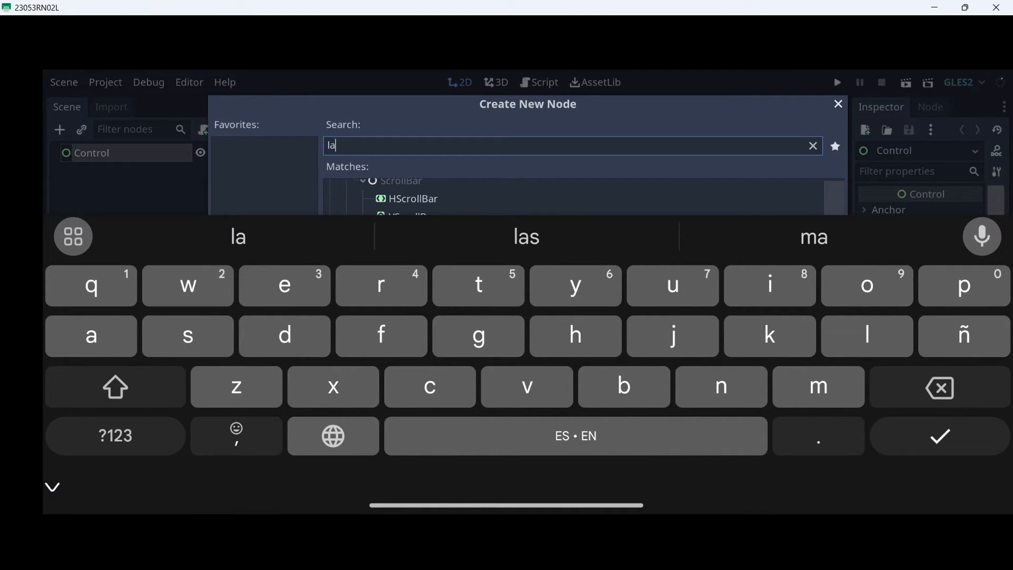
pyautogui.write('b')
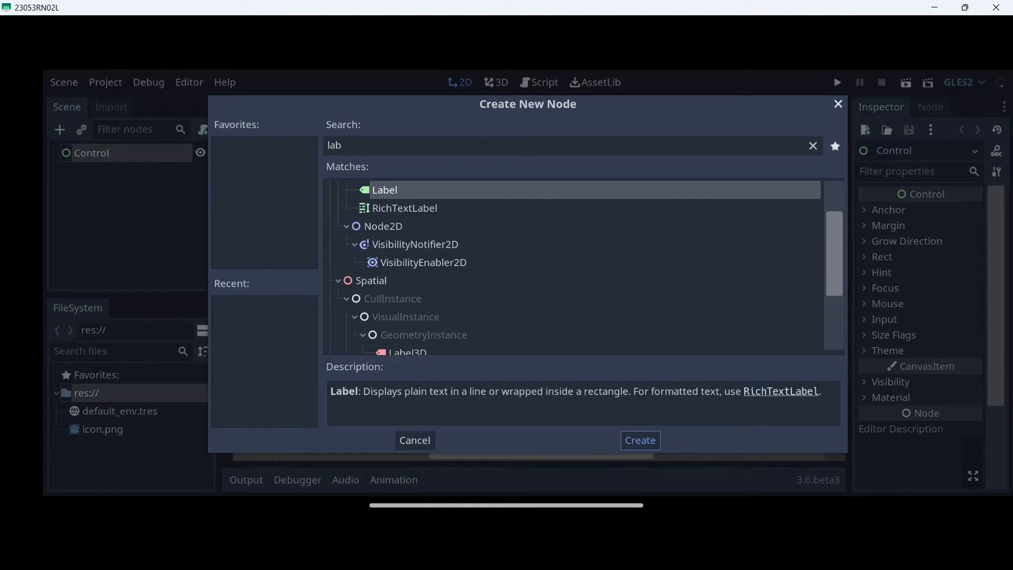
pyautogui.click(640, 440)
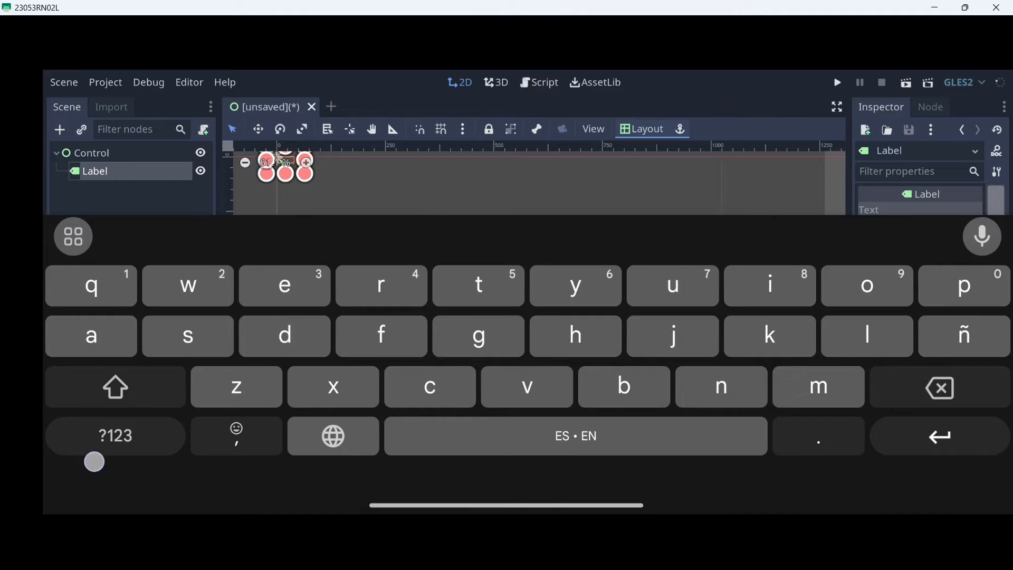
# Set the label text to 0, centre-align it, scale it 3x and move it right
pyautogui.click(115, 435)
pyautogui.write('0')
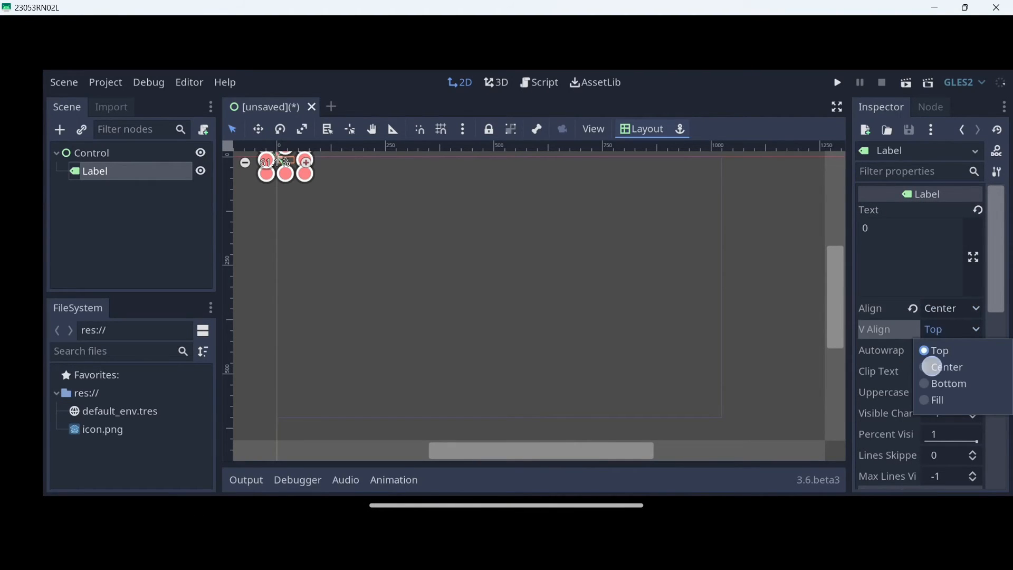
pyautogui.click(946, 367)
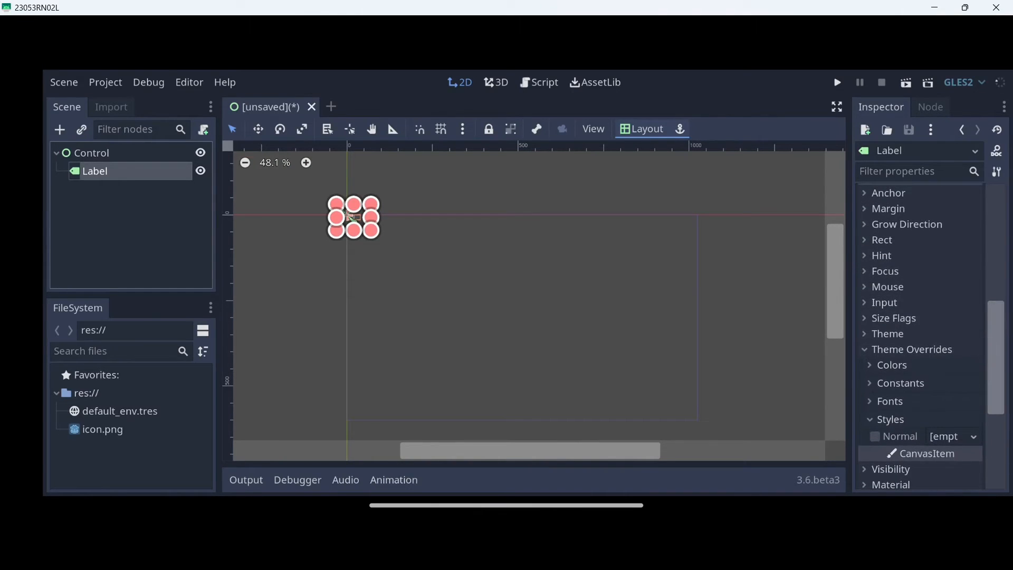
pyautogui.click(881, 239)
pyautogui.write('3')
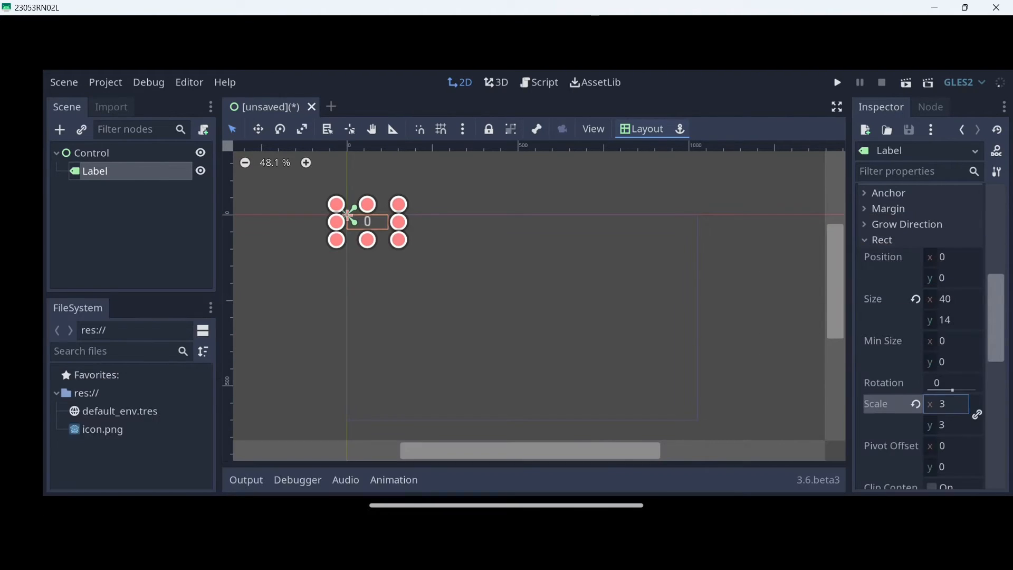
pyautogui.click(647, 128)
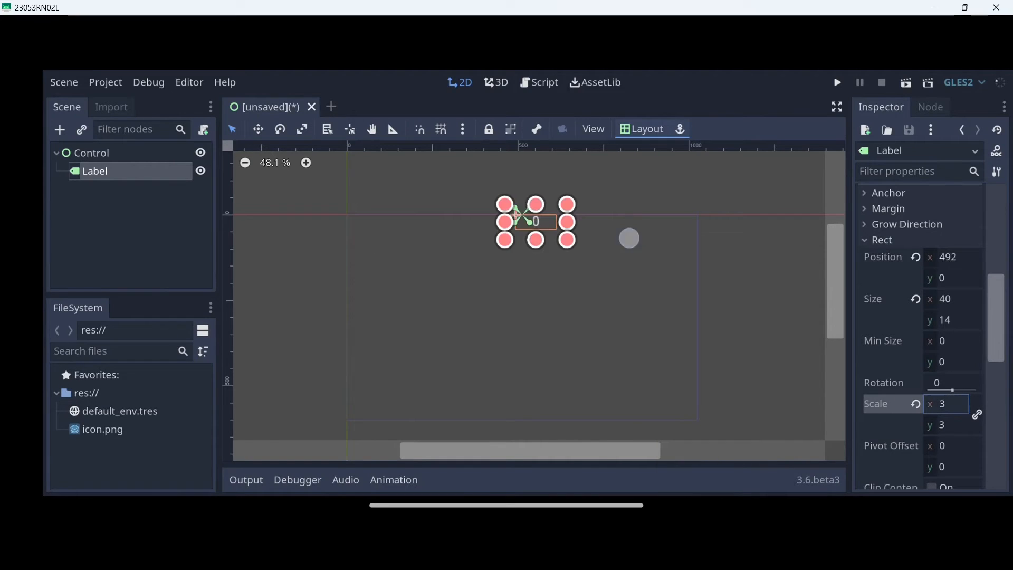
pyautogui.click(90, 152)
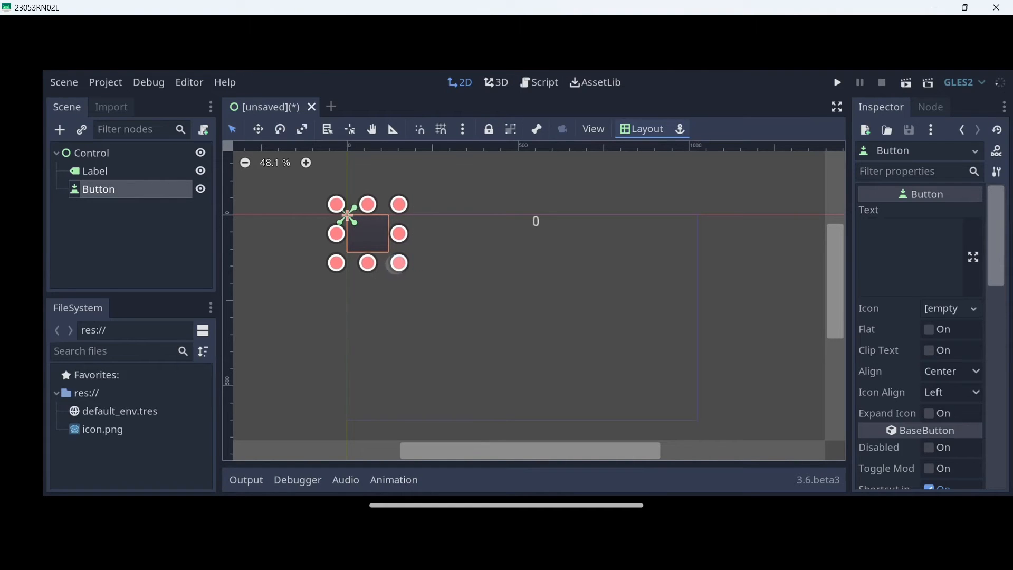
# Centre the Button with Layout > Center and move the 0 label to the top centre
pyautogui.click(646, 129)
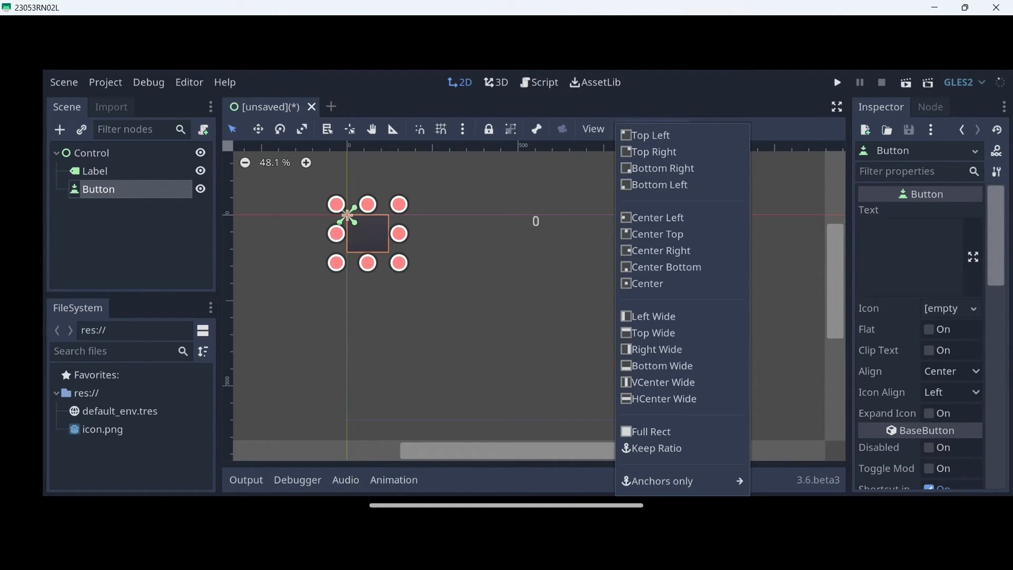
pyautogui.click(648, 283)
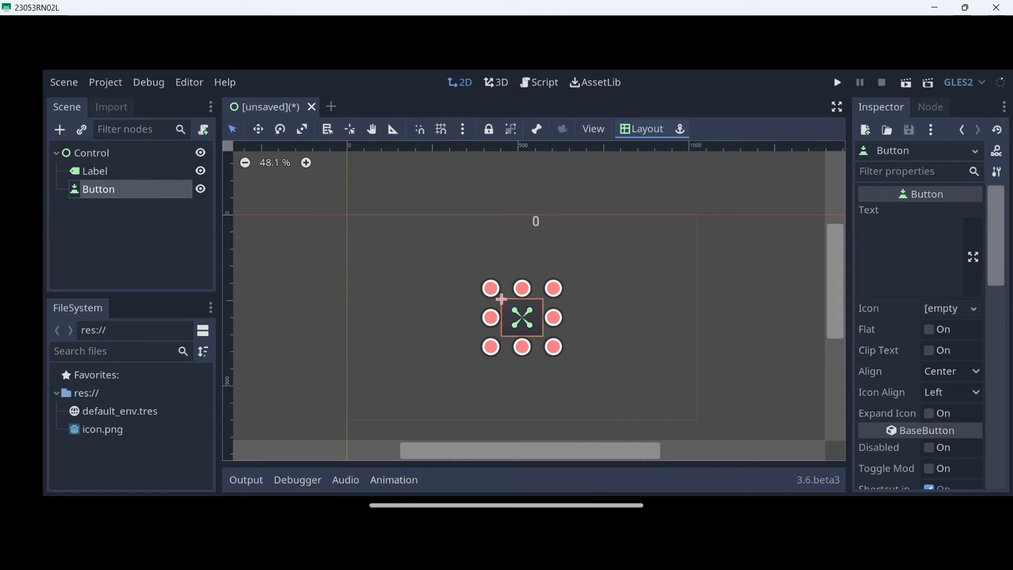
pyautogui.click(94, 170)
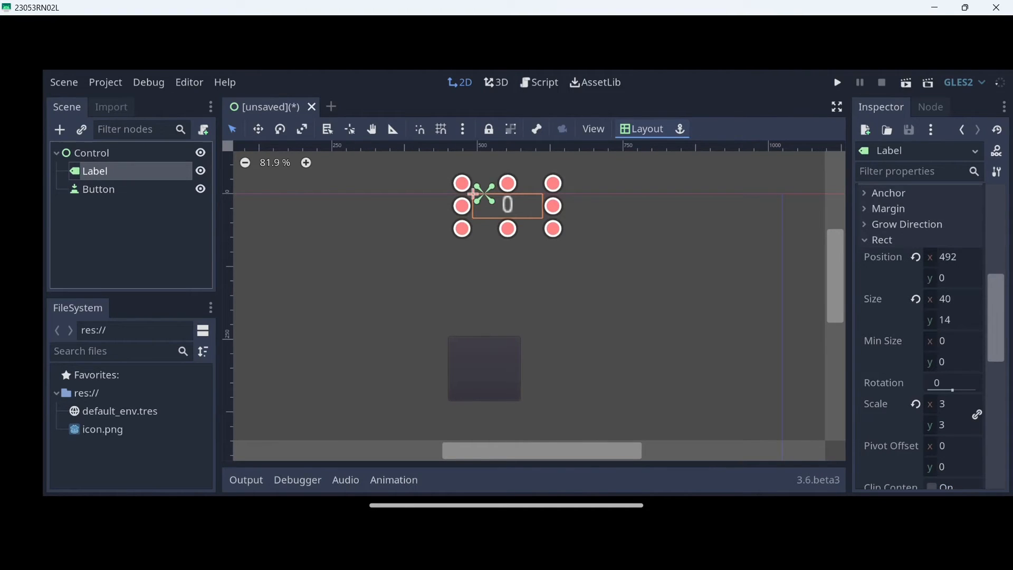
pyautogui.click(257, 129)
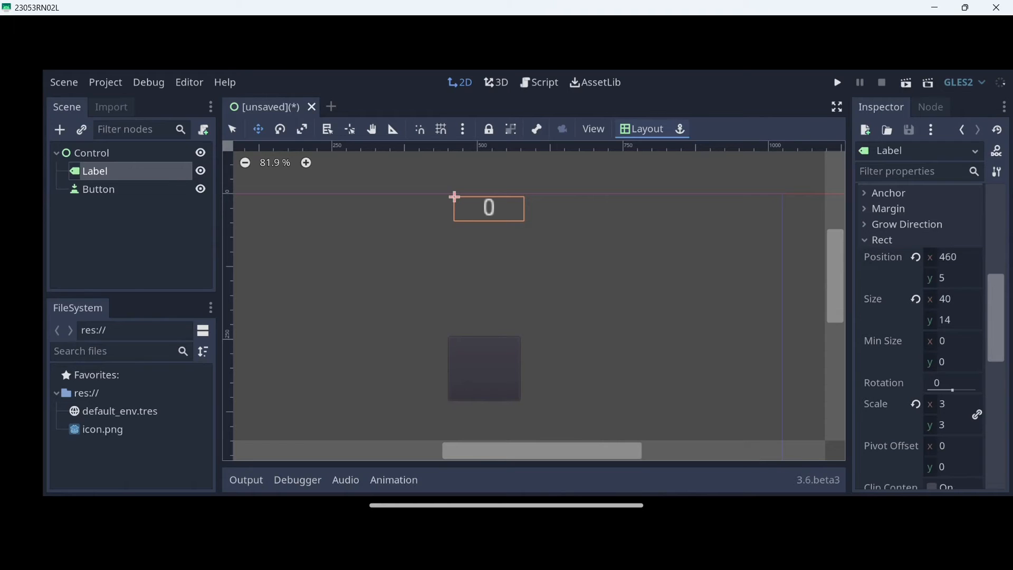
# Select the Button and change its caption to '+1'
pyautogui.click(98, 189)
pyautogui.write('+1')
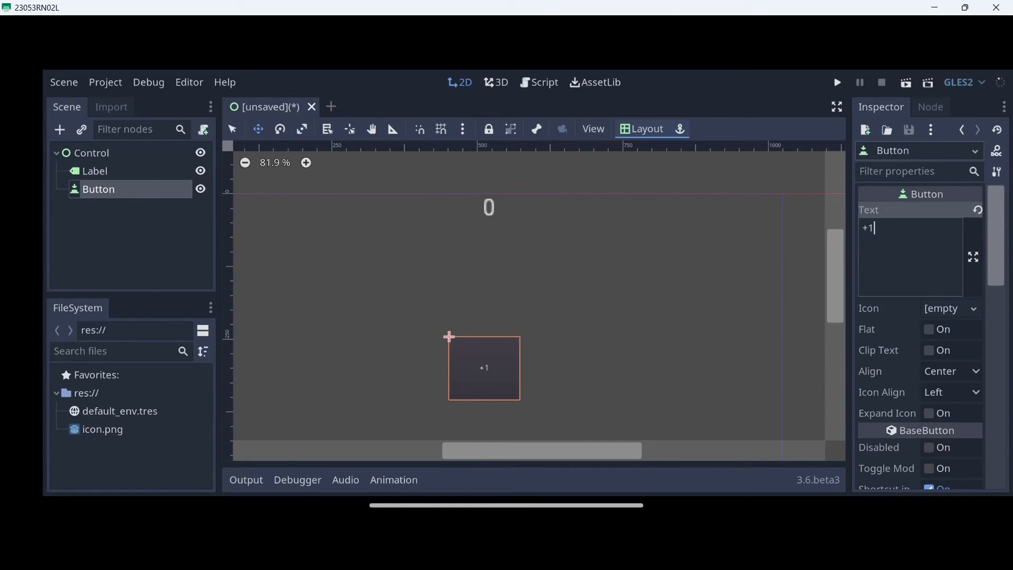
pyautogui.doubleClick(90, 153)
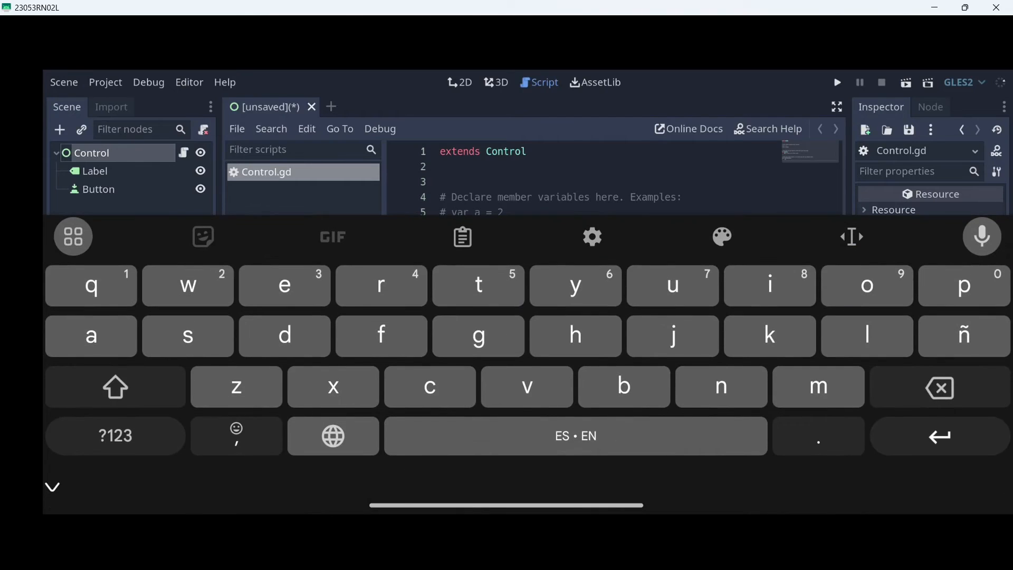
# Type 'var score = 0' on a new line below 'extends Control' in Control.gd
pyautogui.click(940, 387)
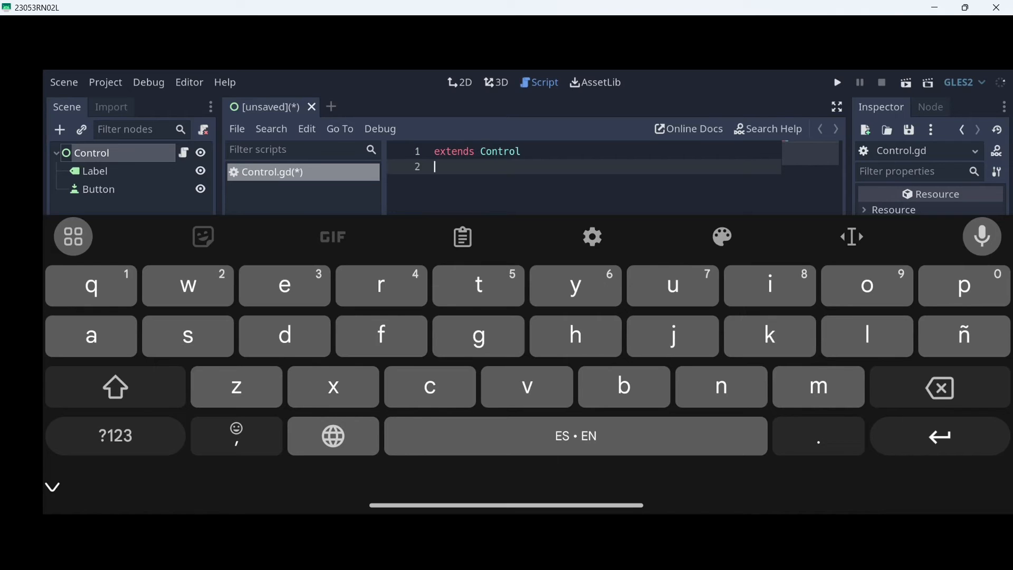
pyautogui.press('Enter')
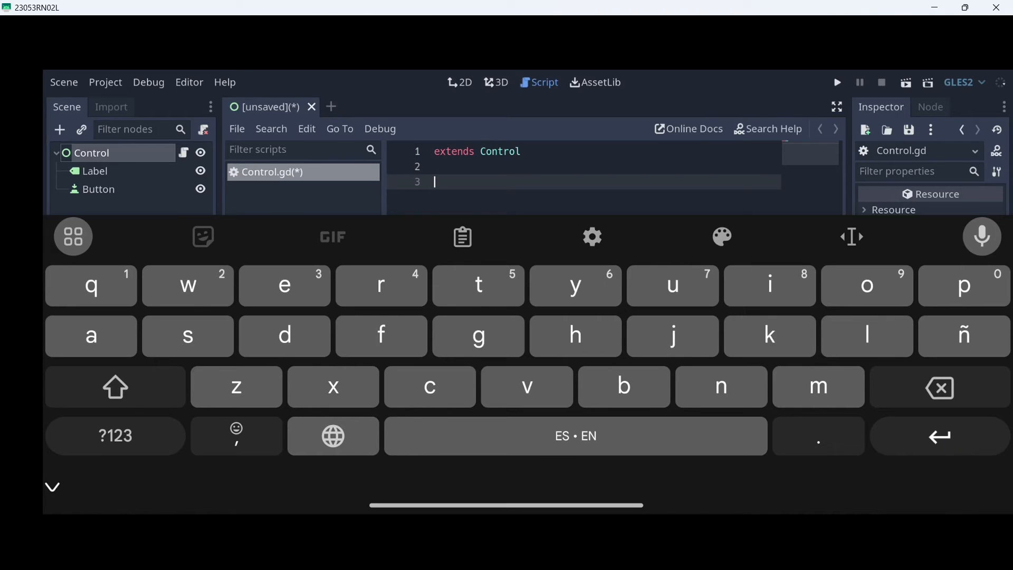
pyautogui.write('var')
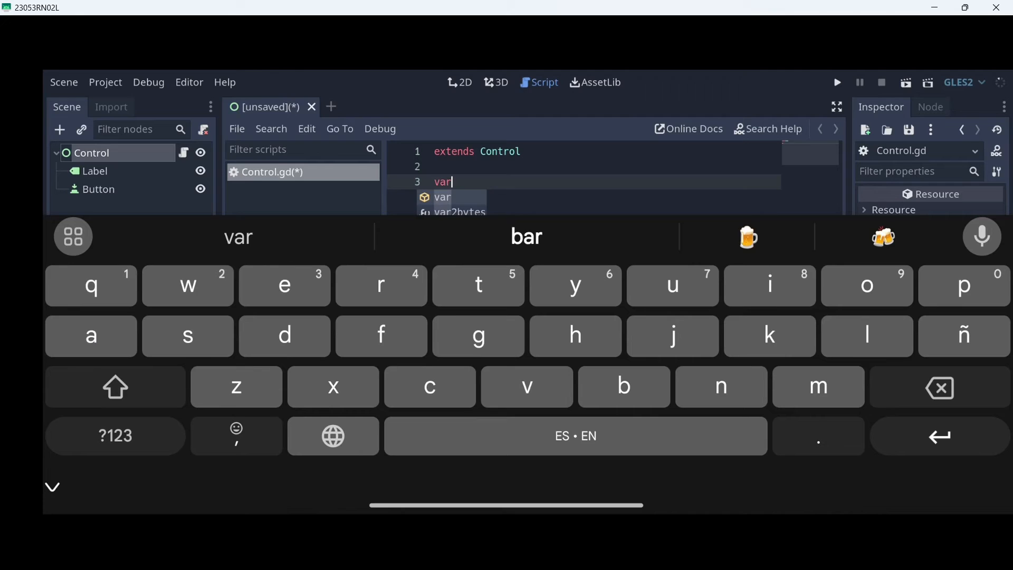
pyautogui.press('Backspace')
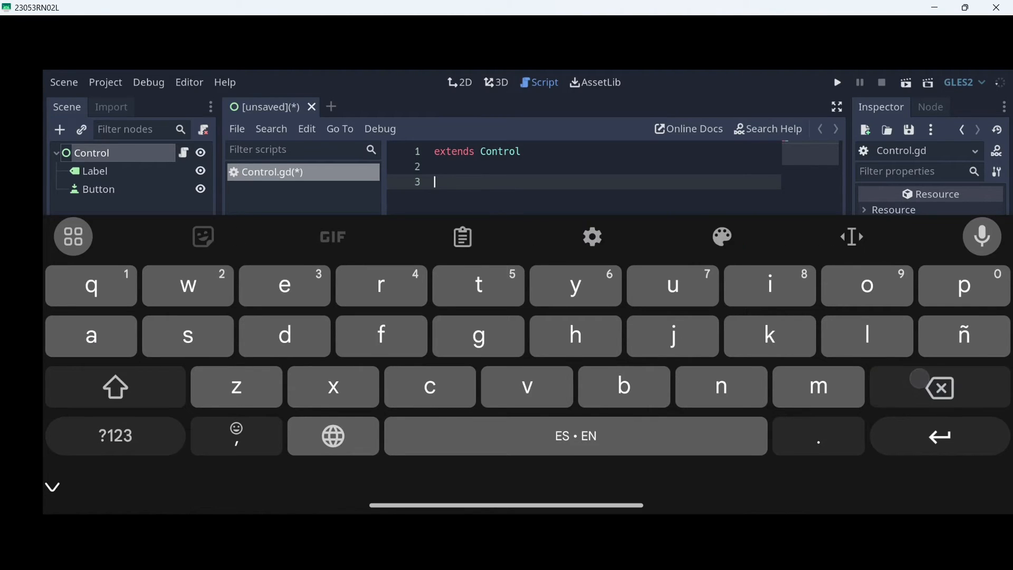
pyautogui.write('var')
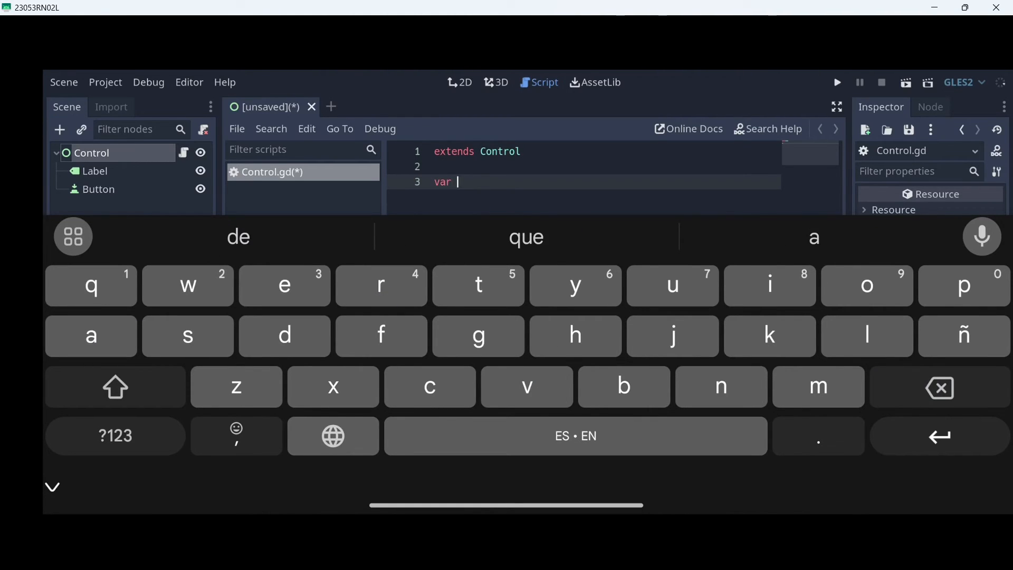
pyautogui.write('Score')
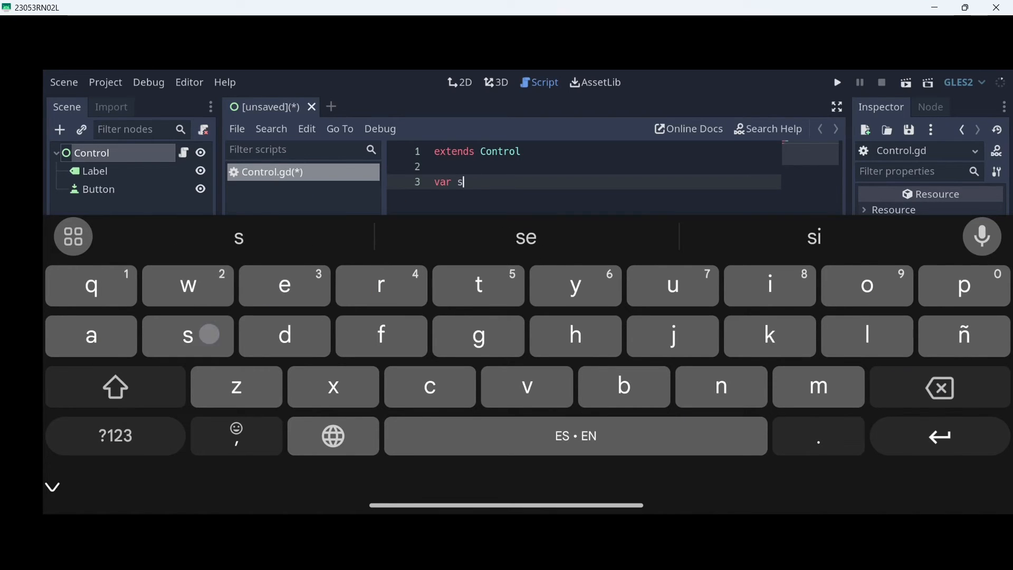
pyautogui.write('core')
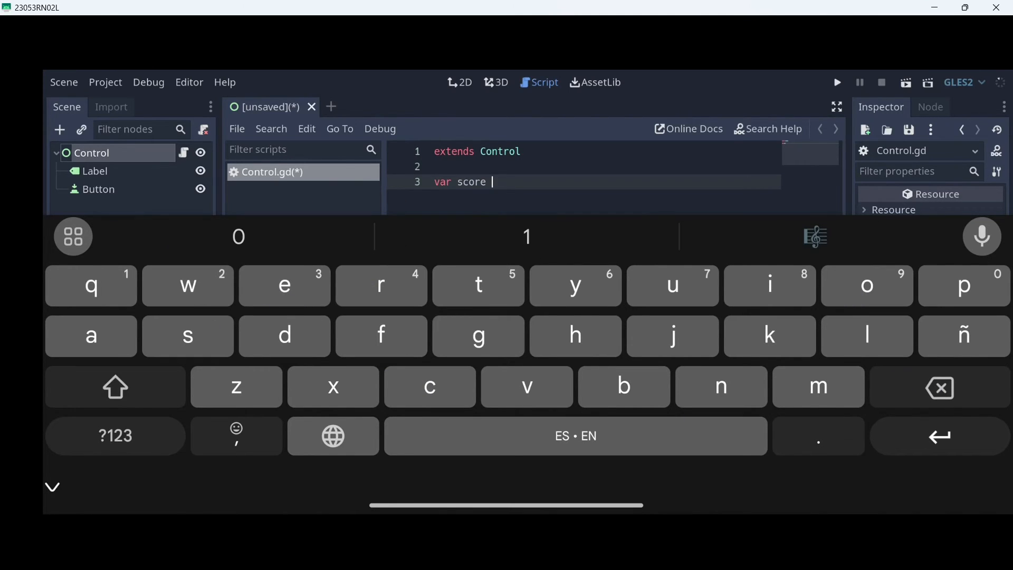
pyautogui.click(114, 436)
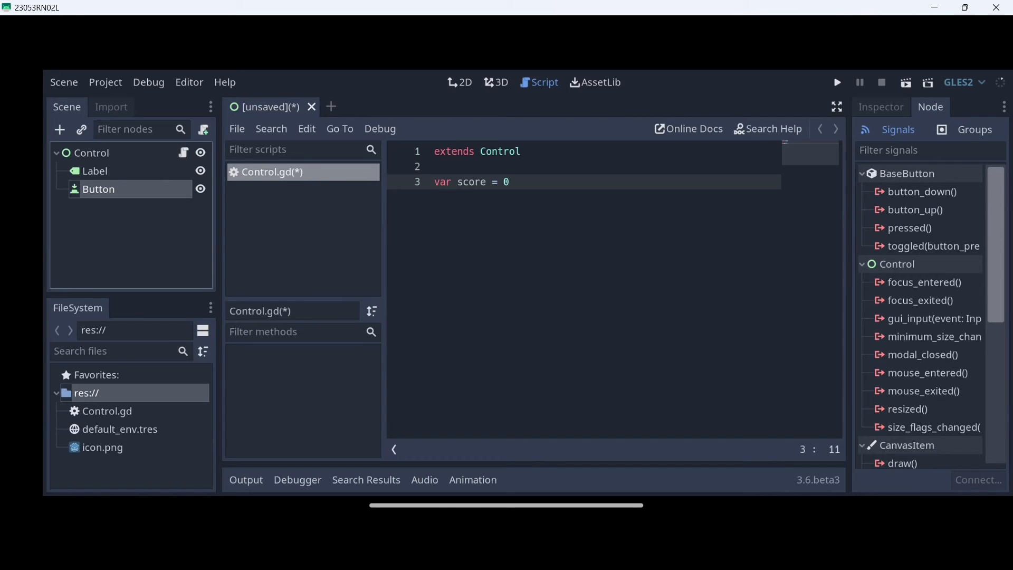
# Connect the Button's pressed() signal to a new _on_Button_pressed function in the Control script
pyautogui.doubleClick(909, 228)
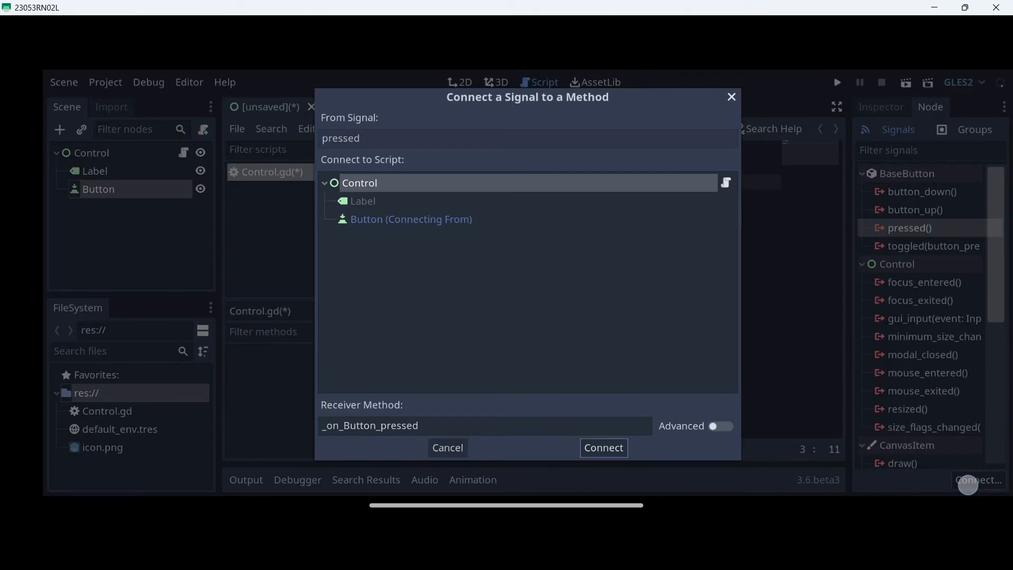
pyautogui.click(603, 447)
pyautogui.write('score +=')
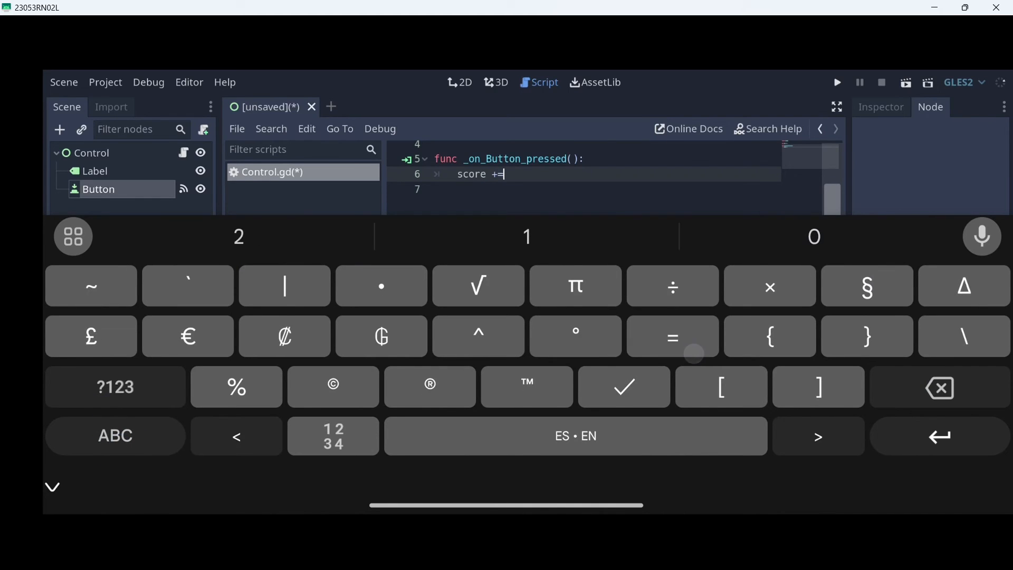
# Write 'score += 1' and '$Label.text = String(score)' in _on_Button_pressed
pyautogui.write('1')
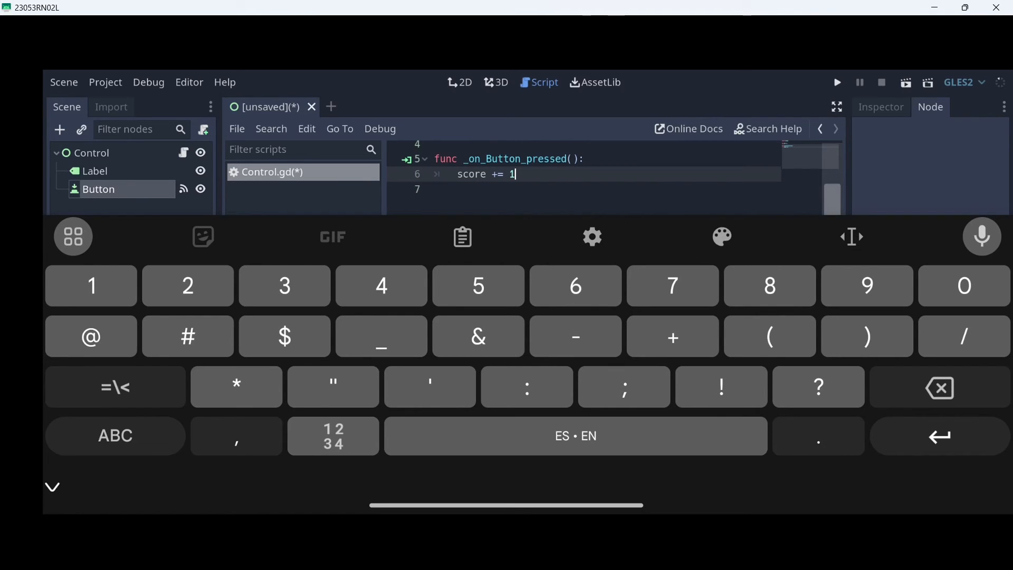
pyautogui.press('enter')
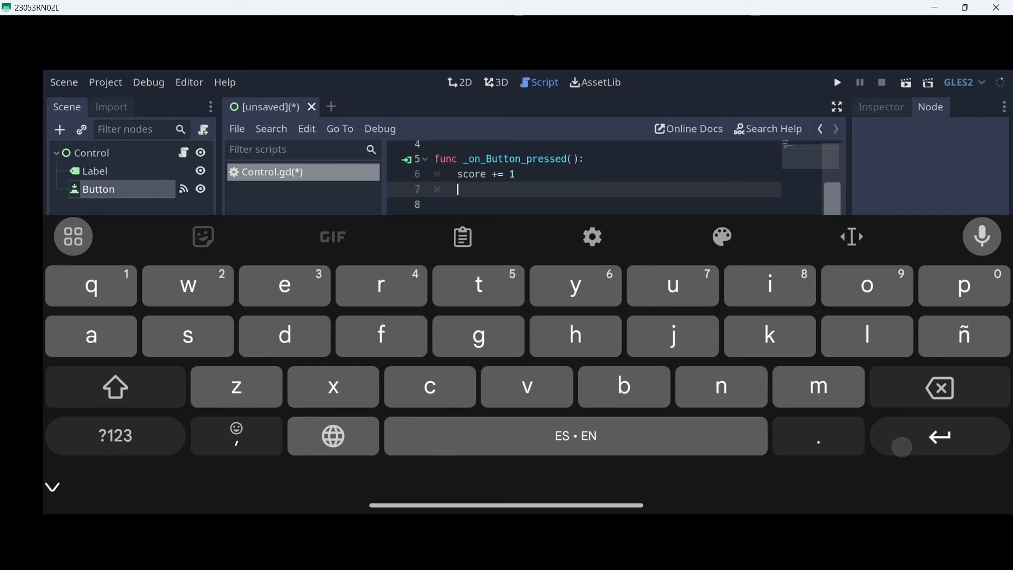
pyautogui.write('$')
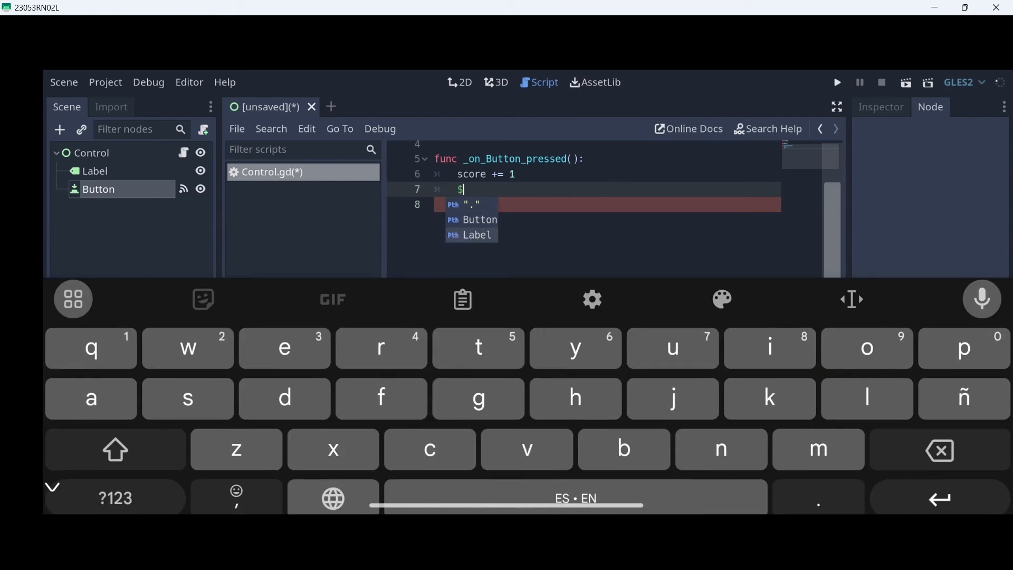
pyautogui.write('Label.')
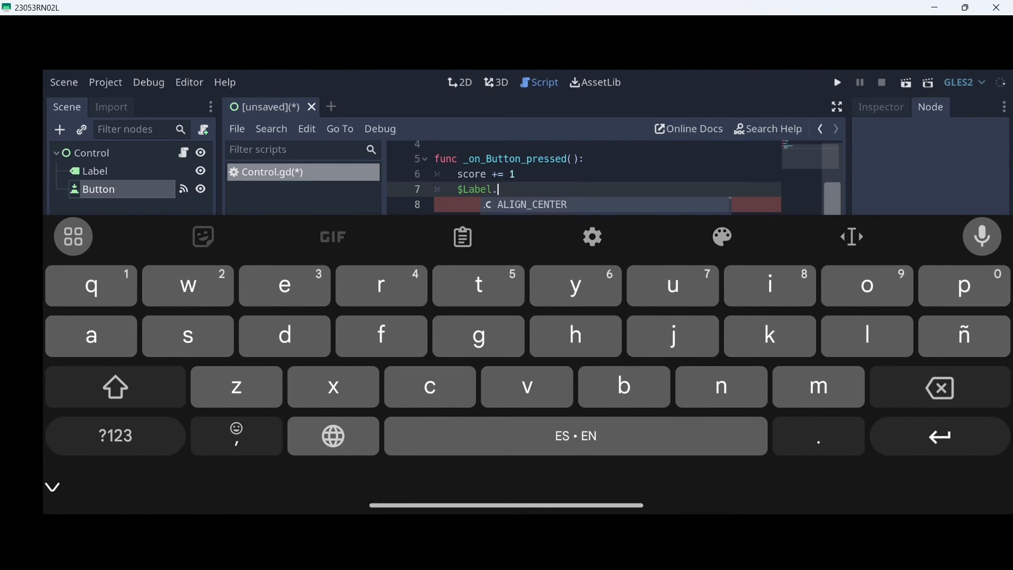
pyautogui.write('text')
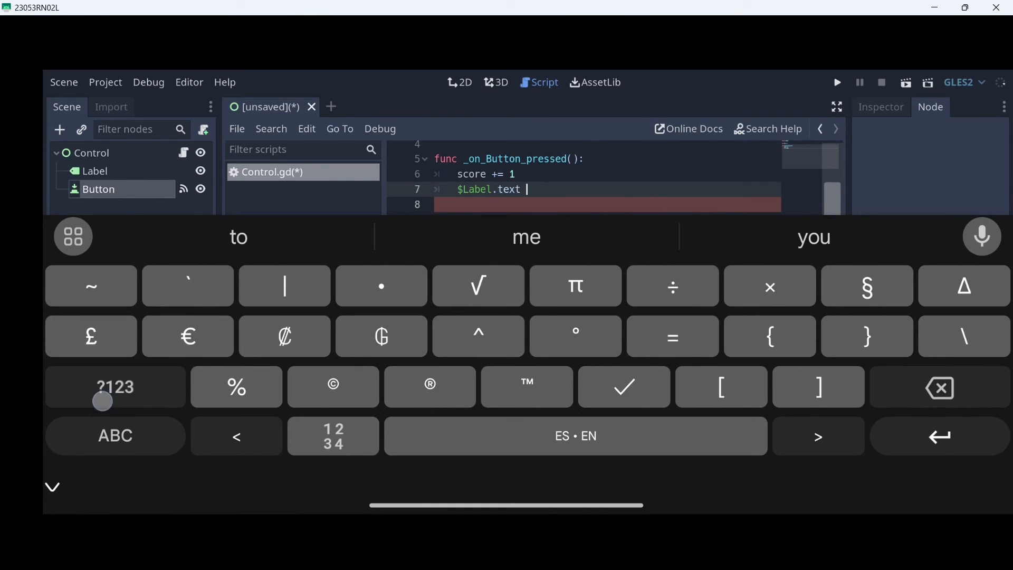
pyautogui.write('=')
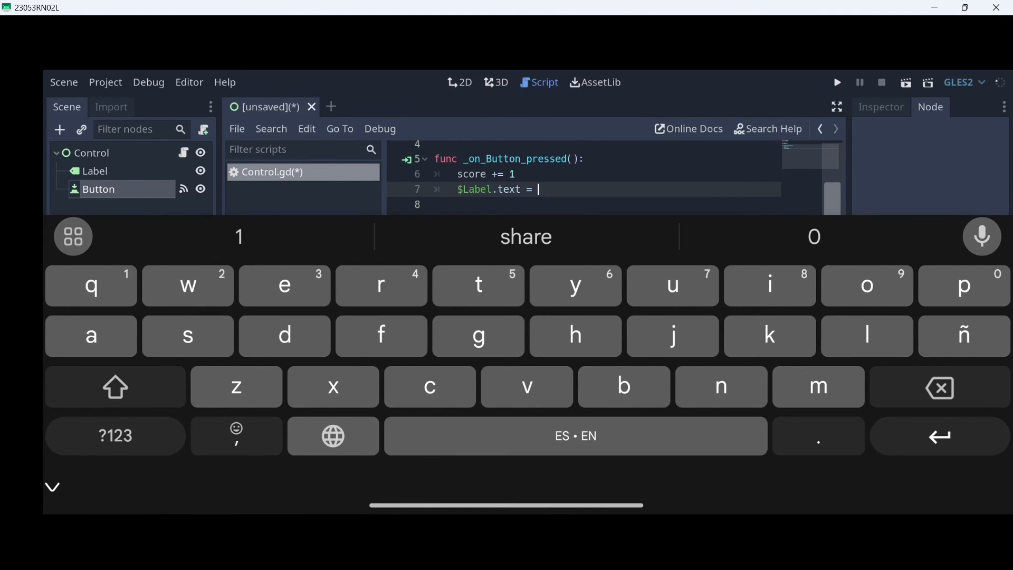
pyautogui.write('String(')
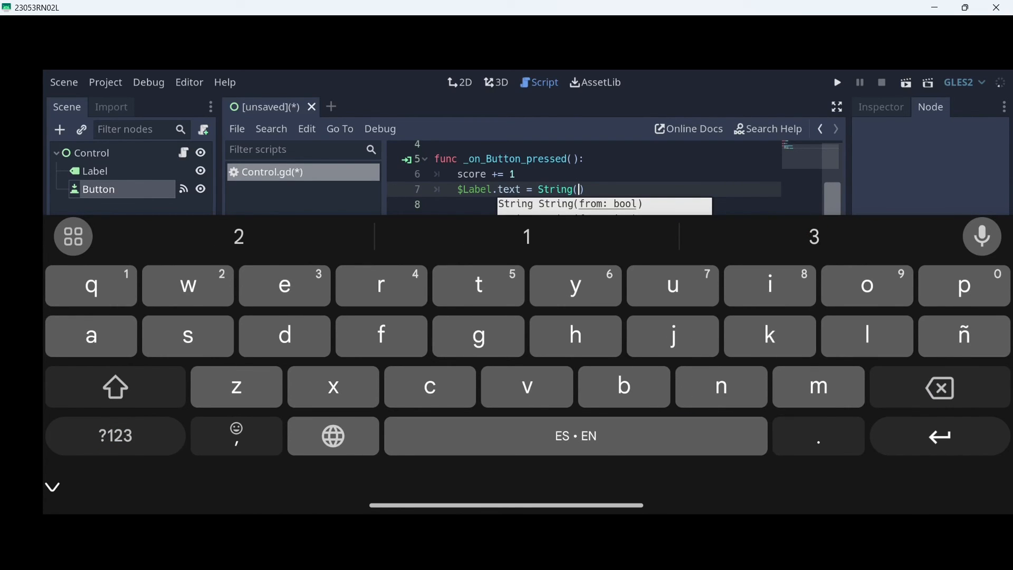
pyautogui.write('score')
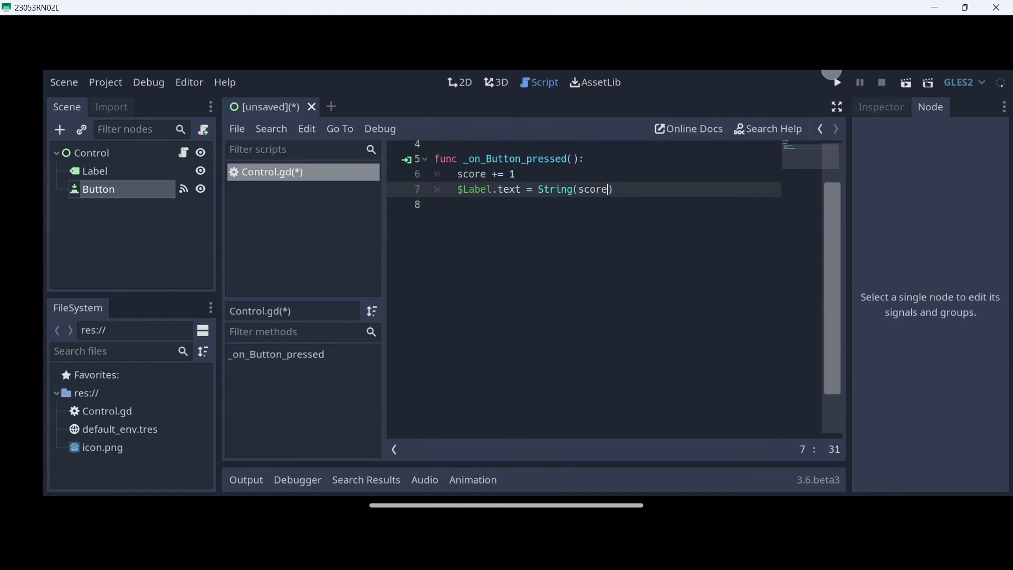
# Run the project, which reports no main scene, then choose Save Scene from the Scene menu
pyautogui.click(836, 82)
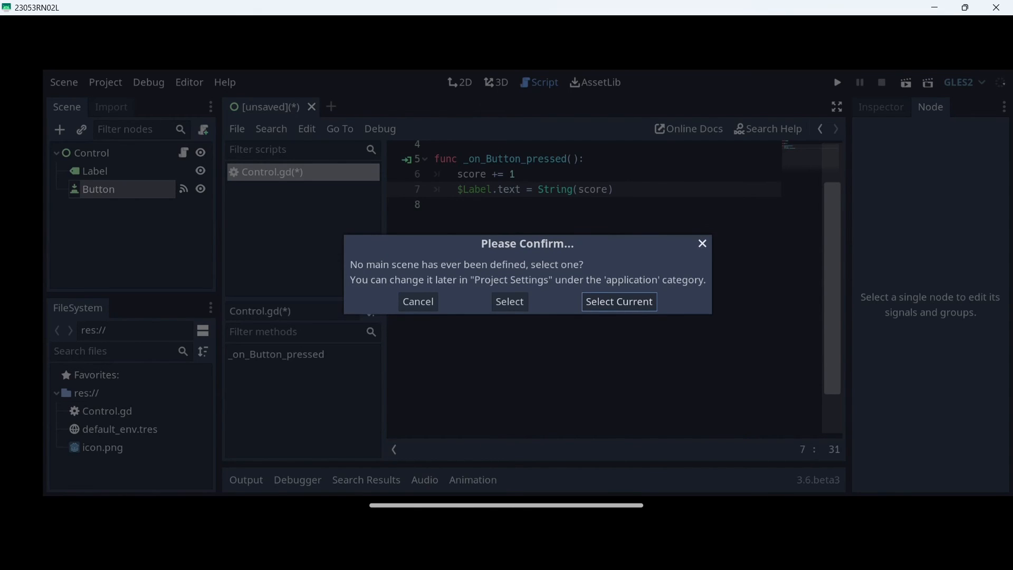
pyautogui.click(63, 81)
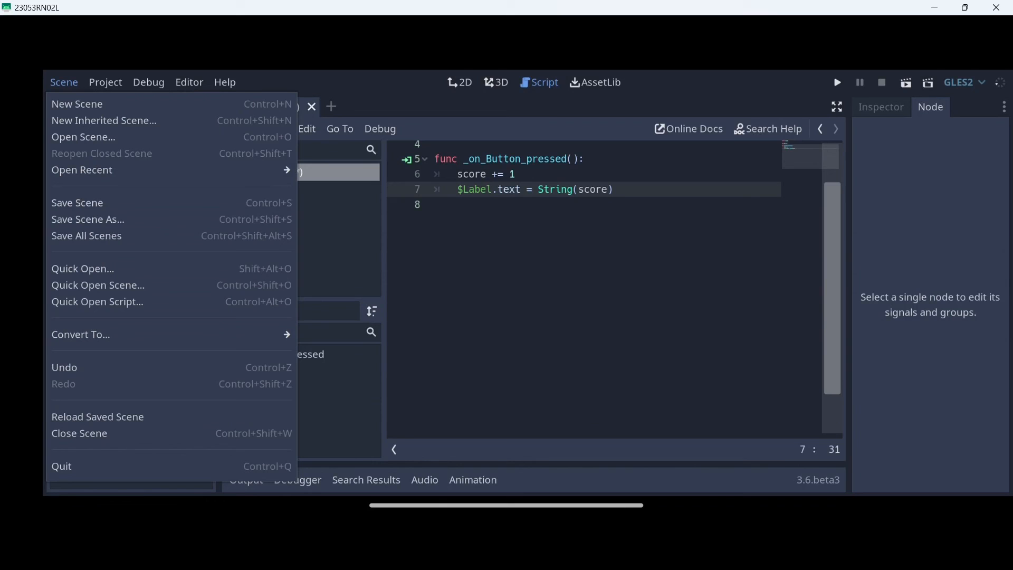
pyautogui.click(88, 219)
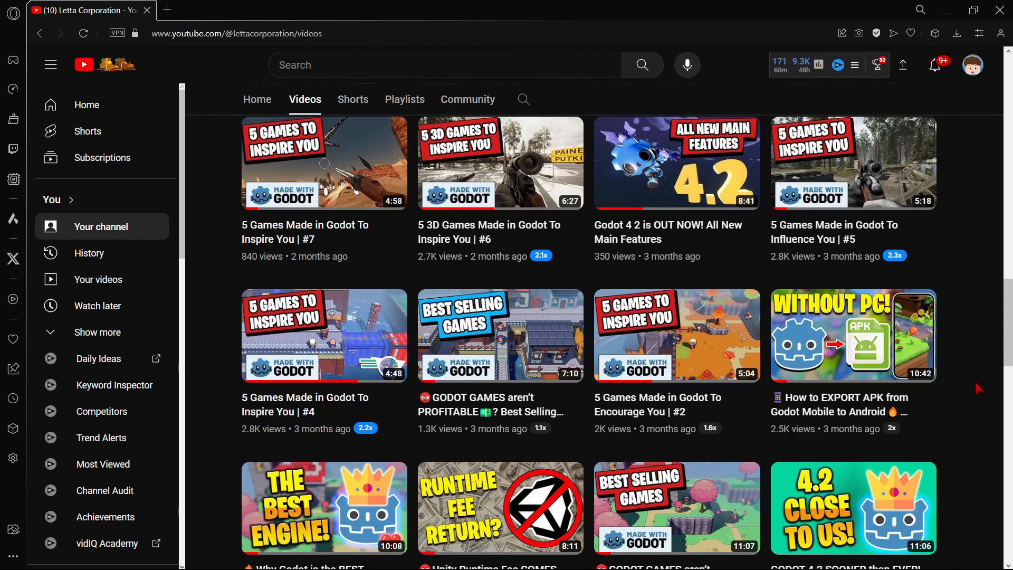
# Switch the Letta Corporation channel page to its Playlists tab, showing playlists like Best Godot Games
pyautogui.click(404, 99)
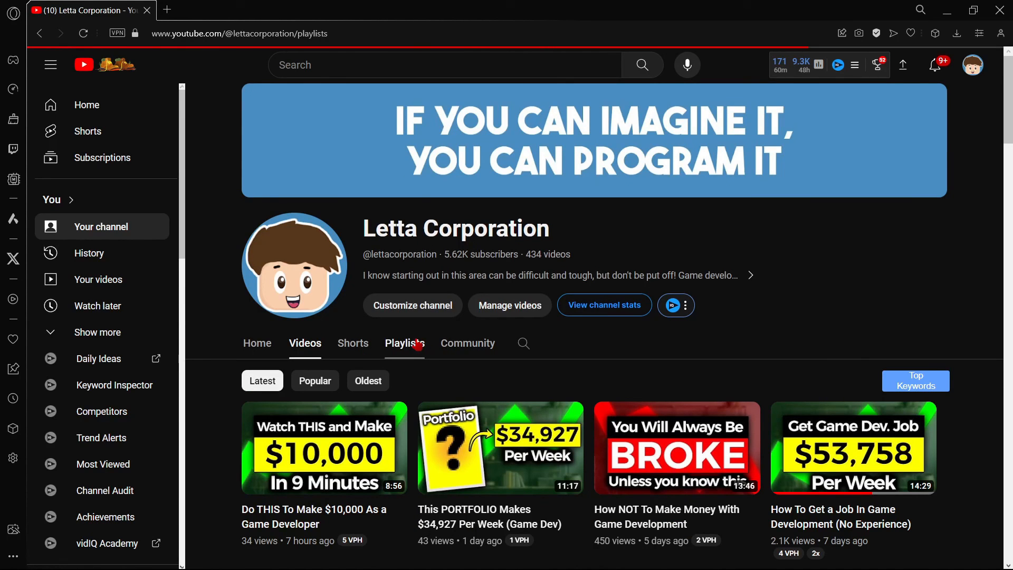
pyautogui.click(405, 343)
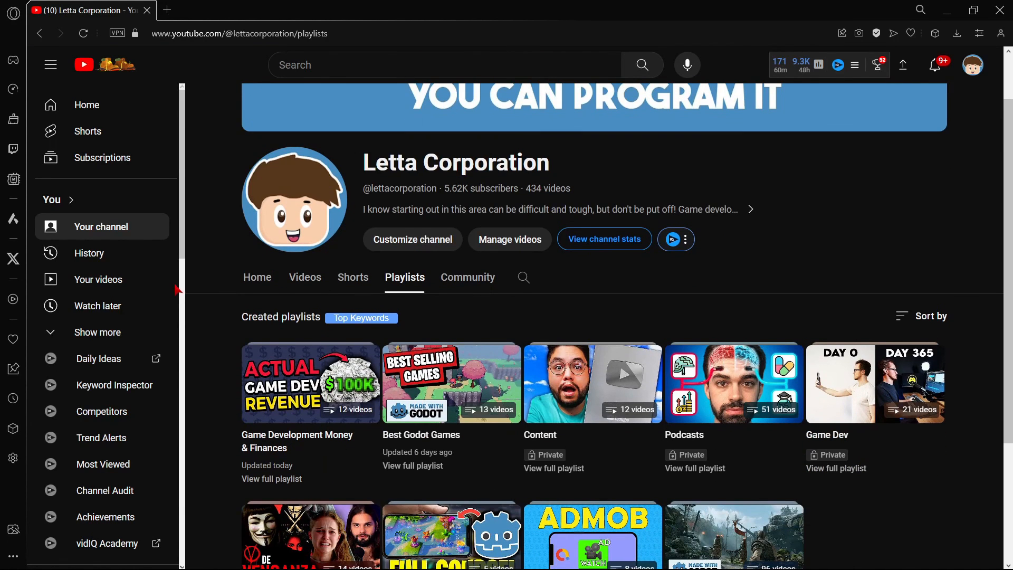